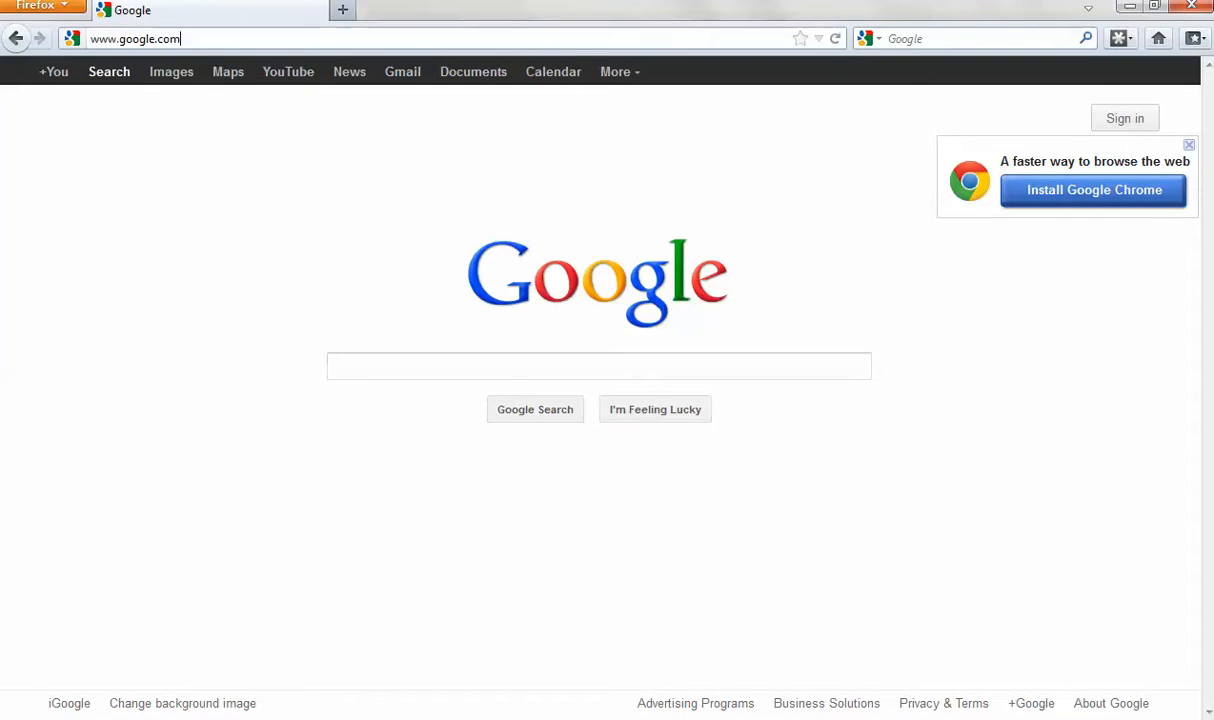
text(blogge)
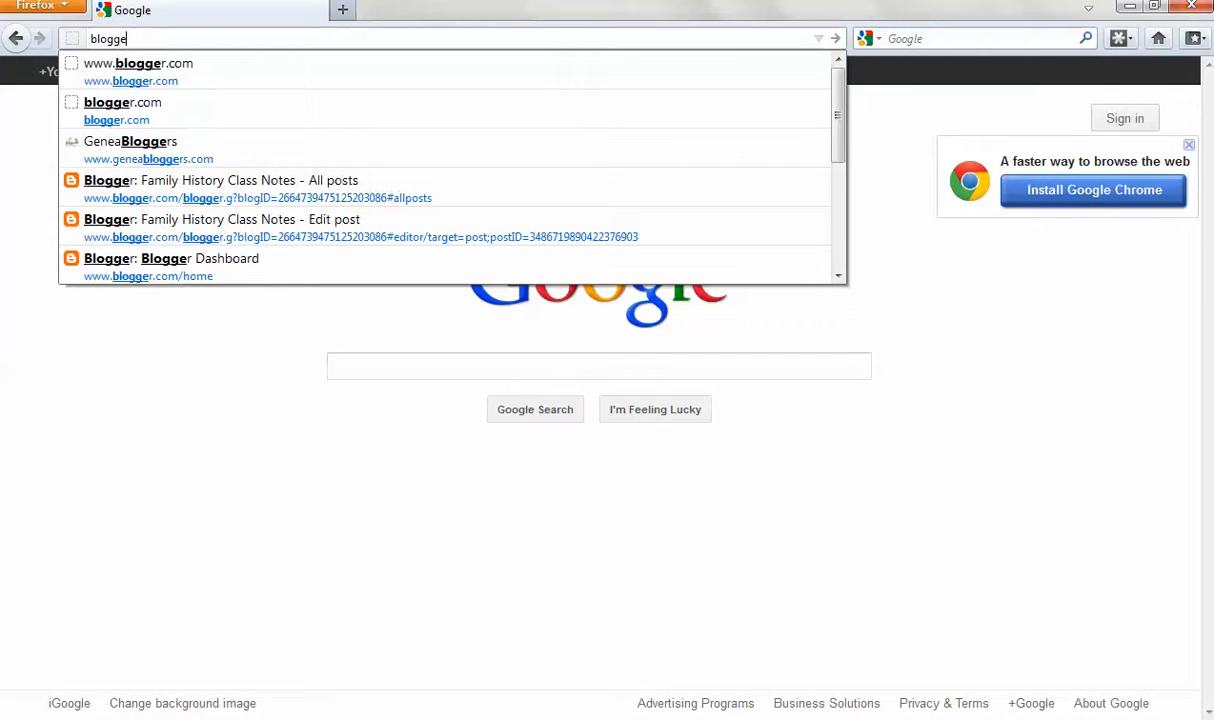
click(138, 62)
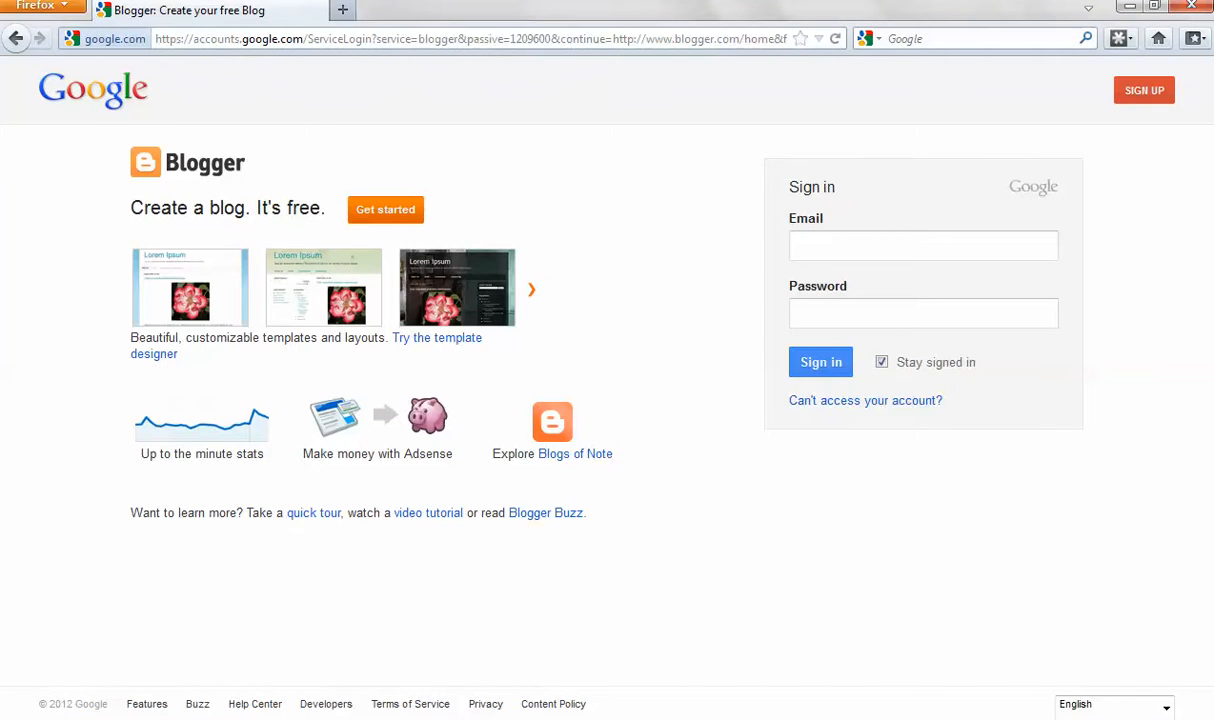
- Start a new blog and sign in with the existing Google account email and password
click(384, 210)
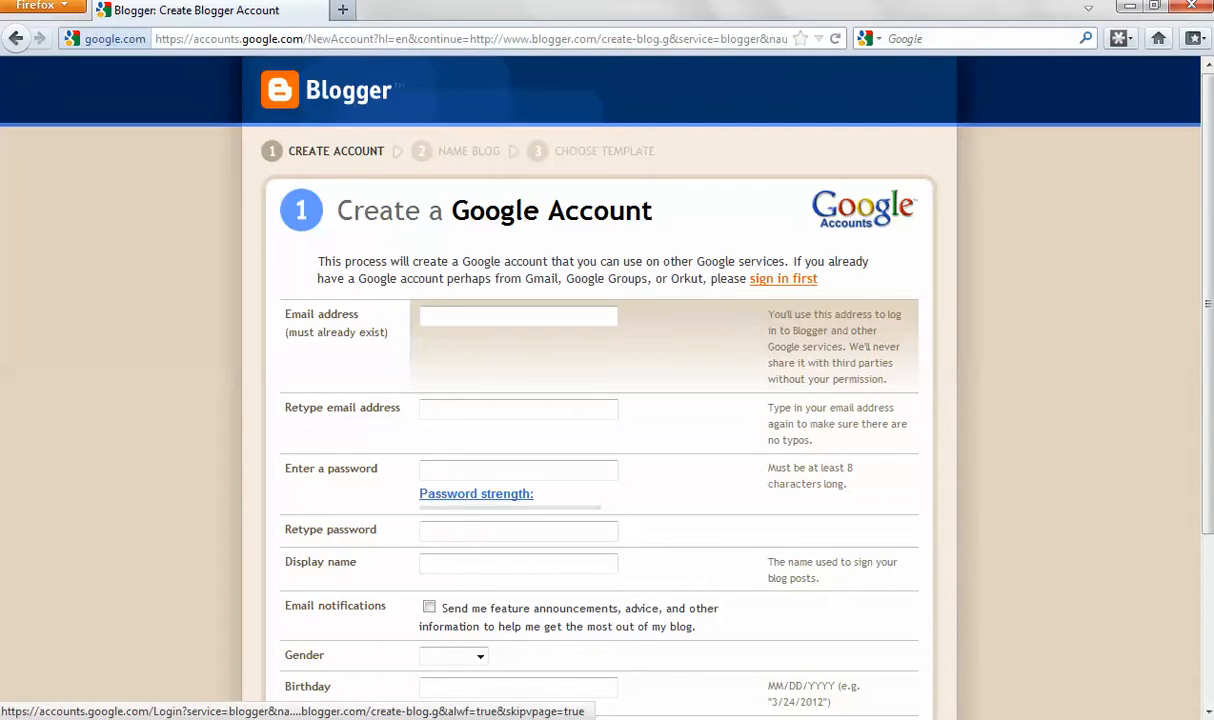
click(784, 278)
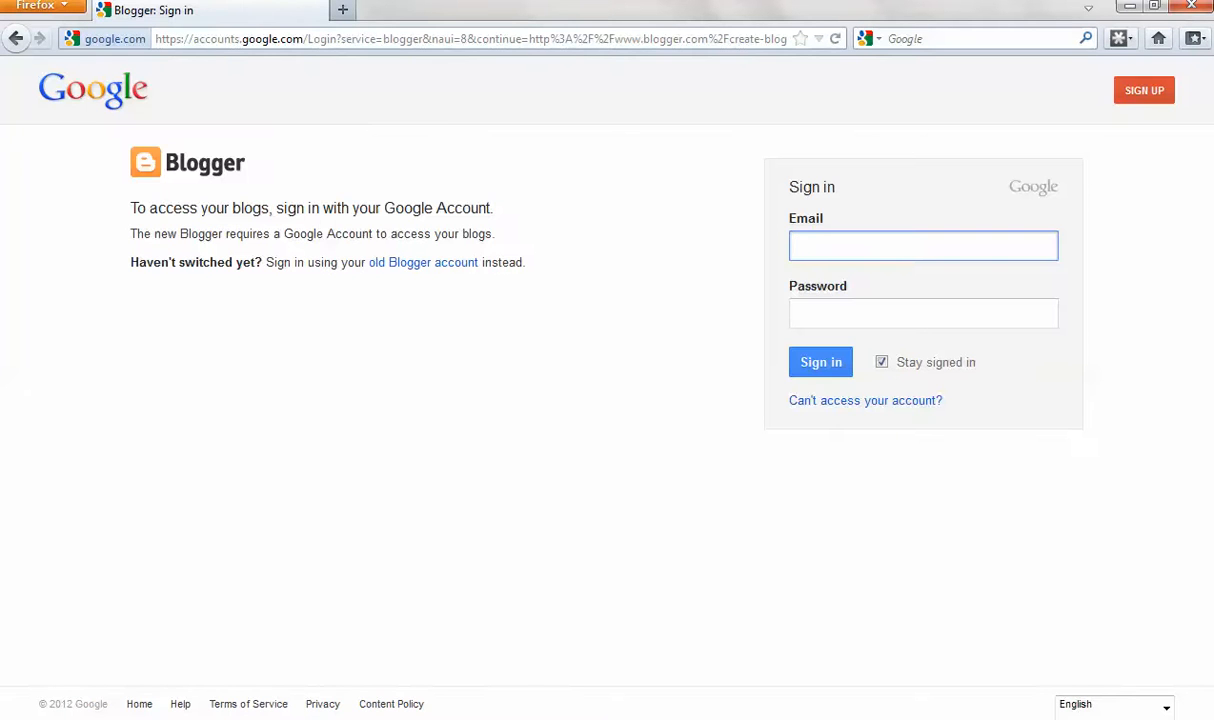
text(caroleen11)
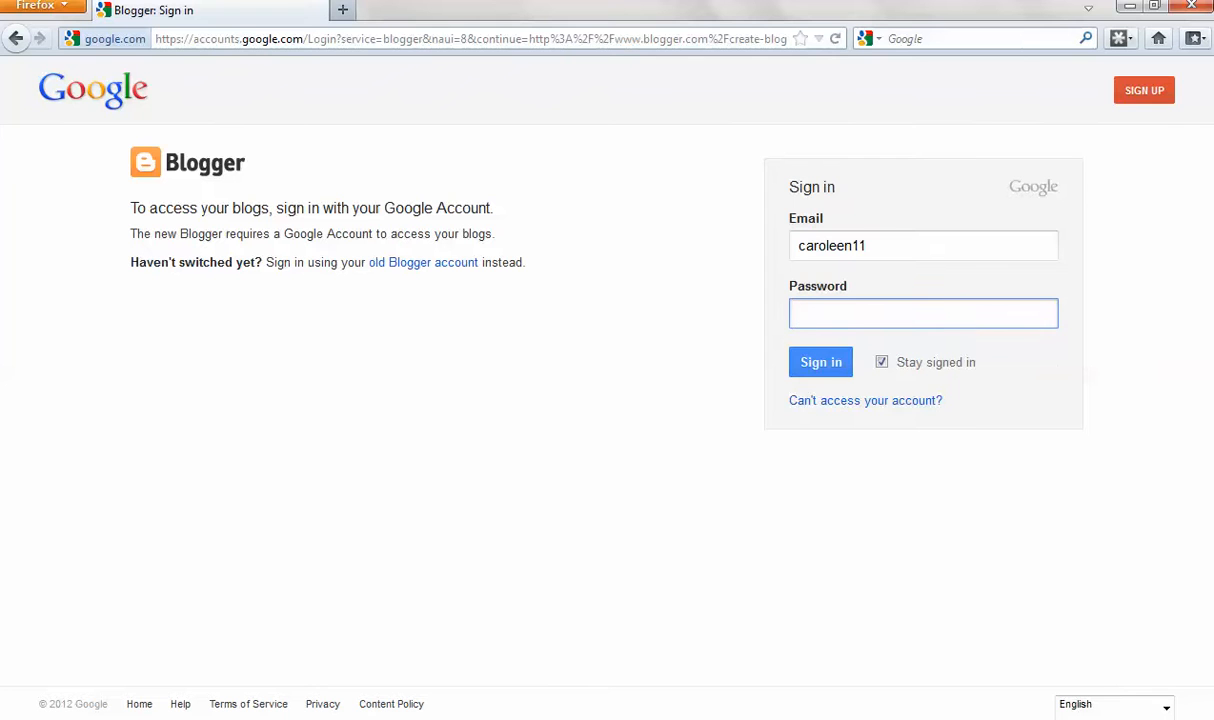
text(•••)
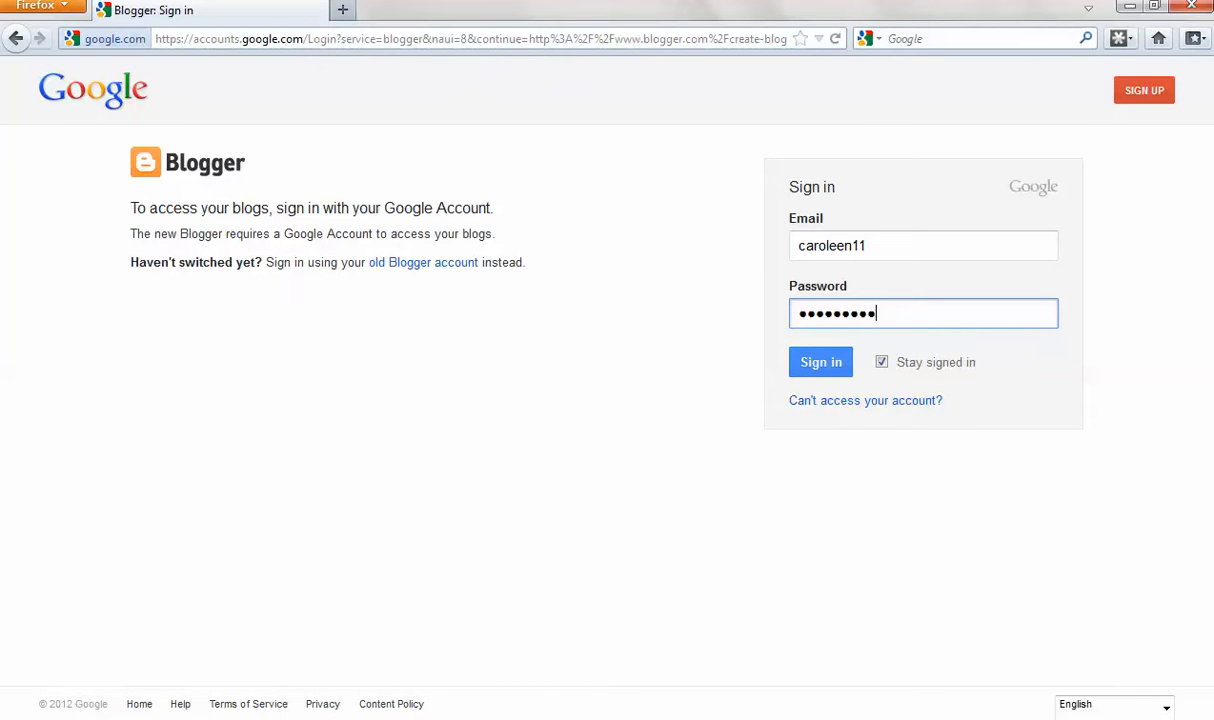
click(820, 362)
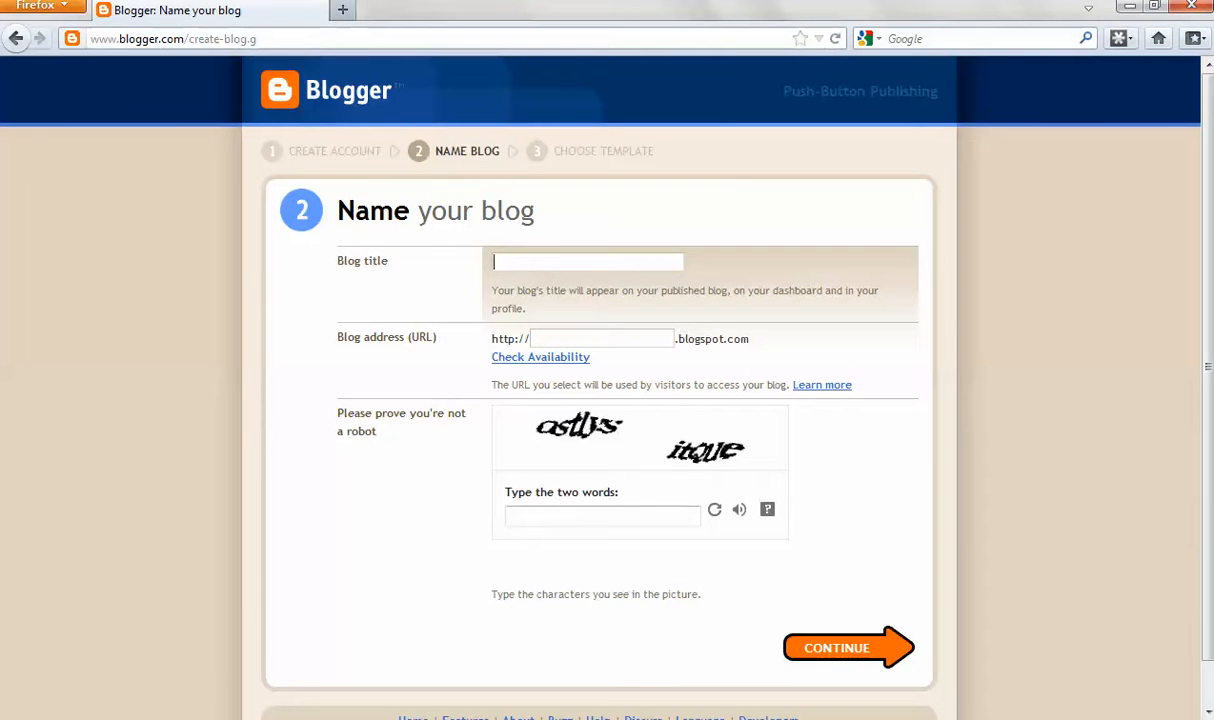
text(Grand)
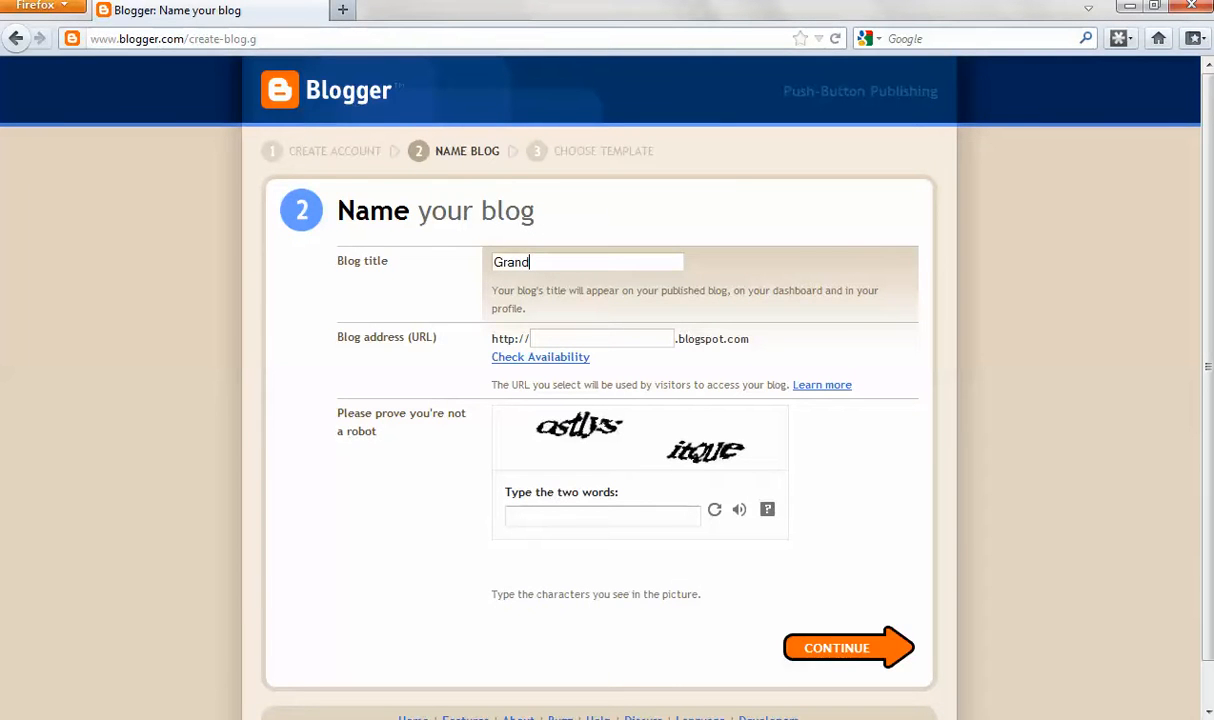
text(pa)
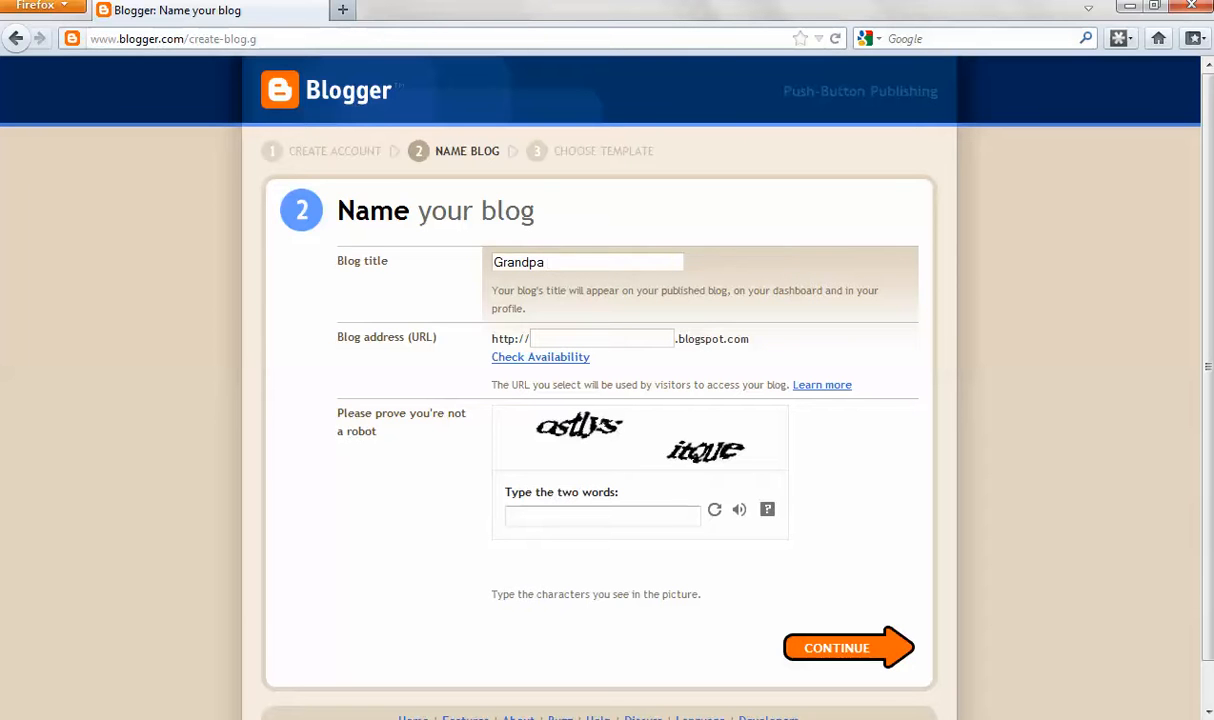
text(E)
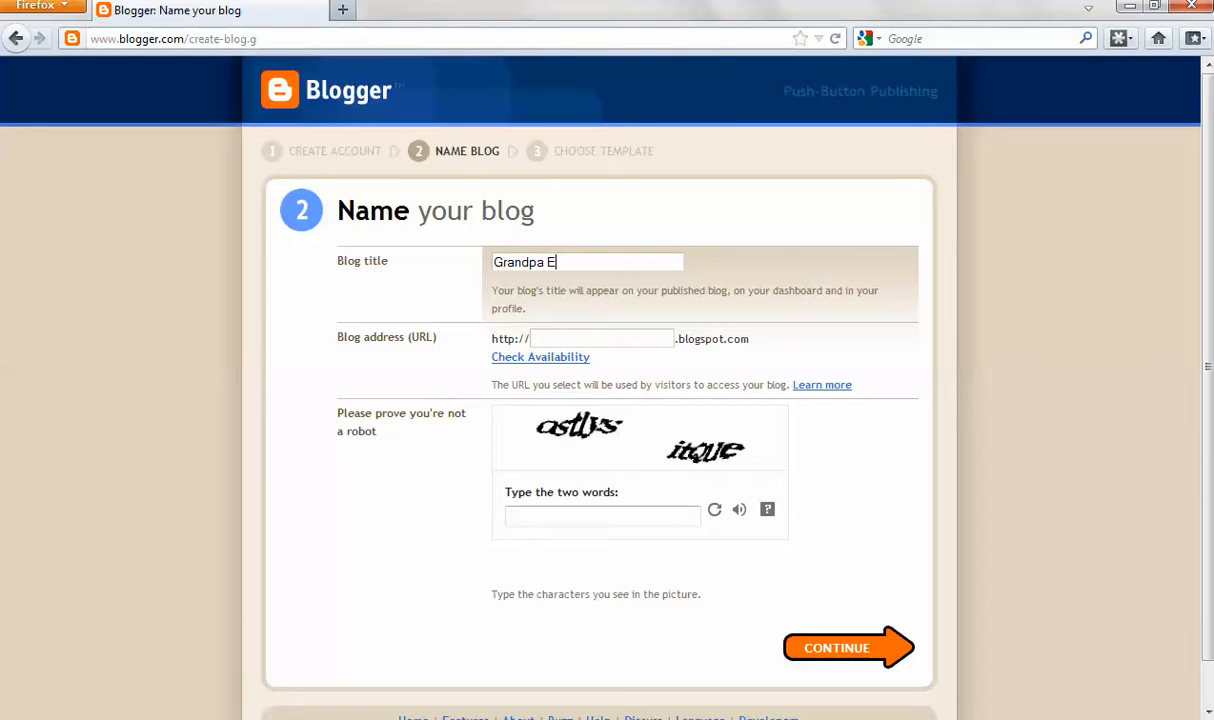
text(verett)
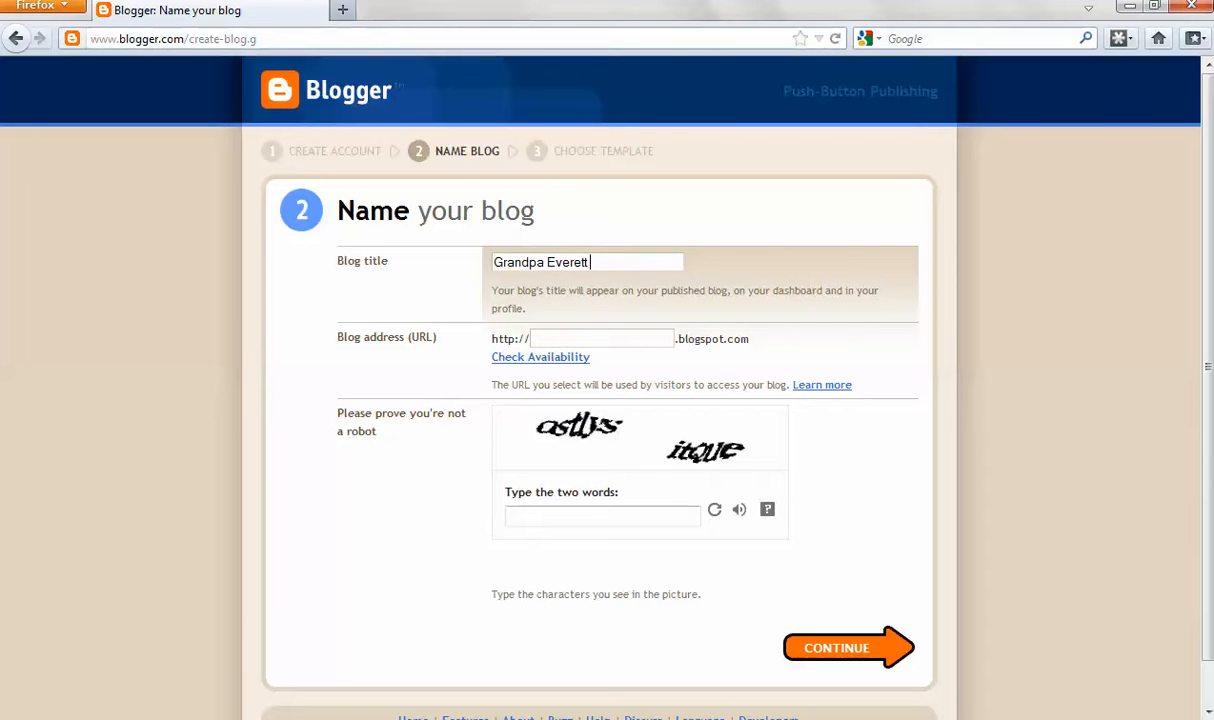
text(T Acor)
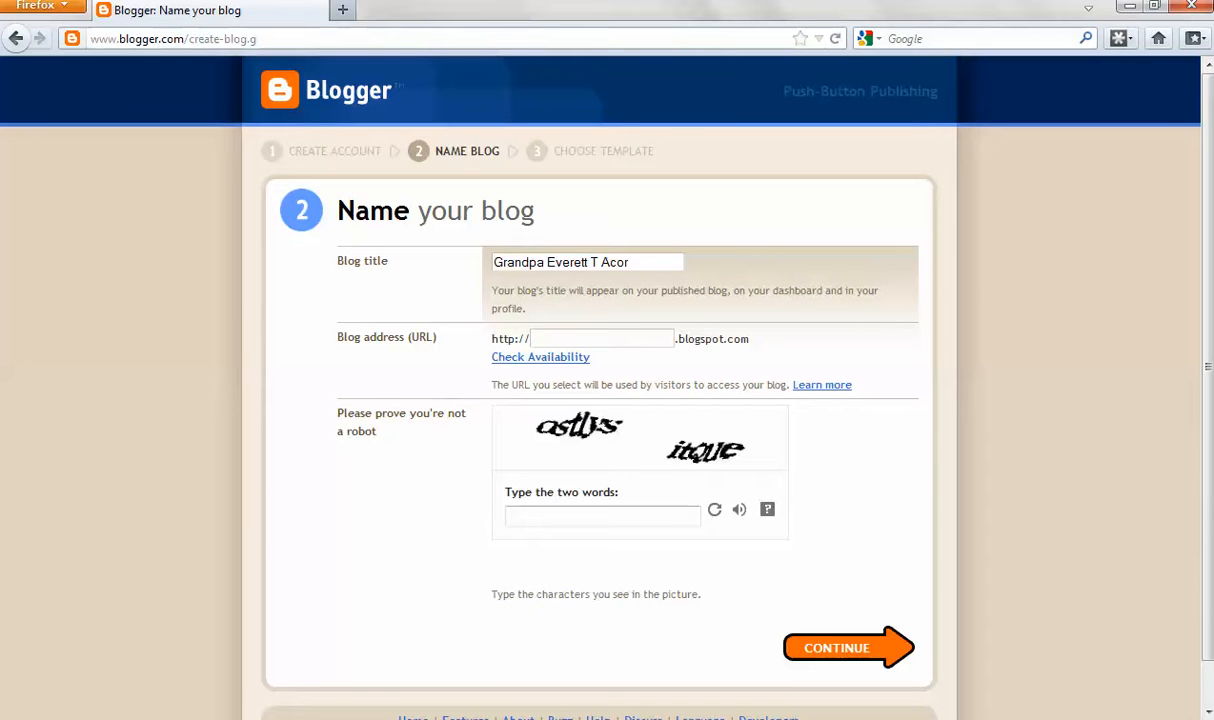
- Enter the blog address 'grandpaacor' and check its availability
text(grandpa)
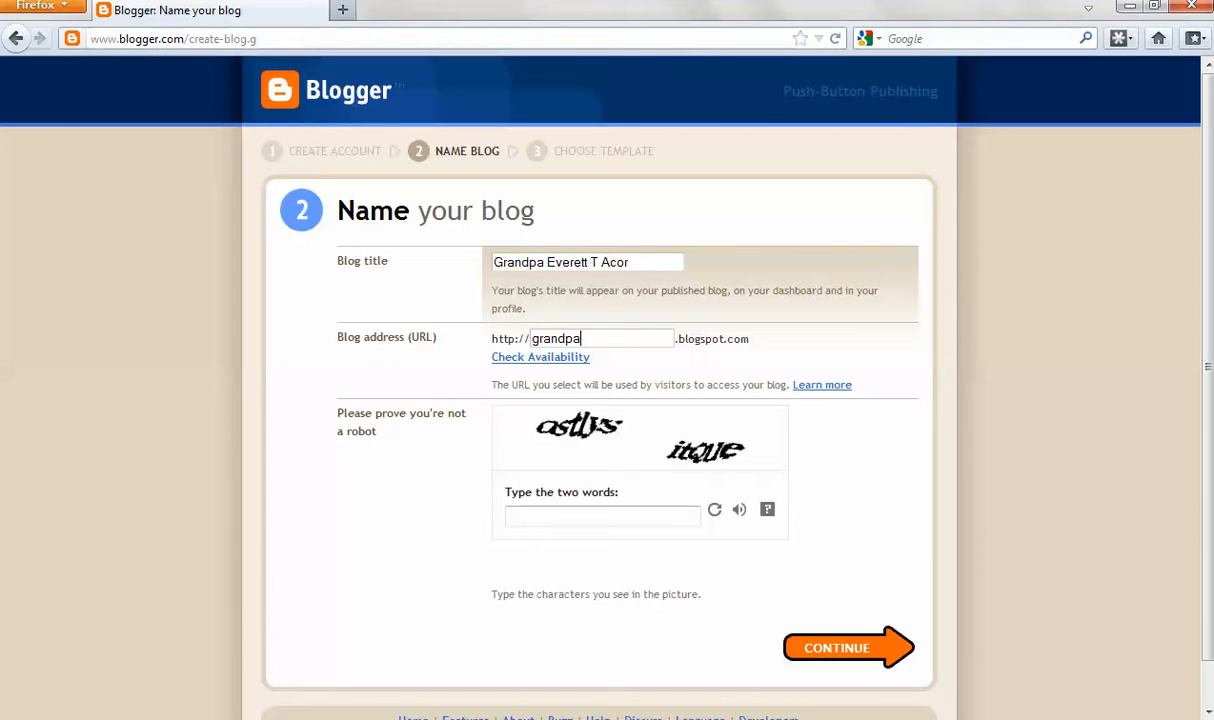
text(aco)
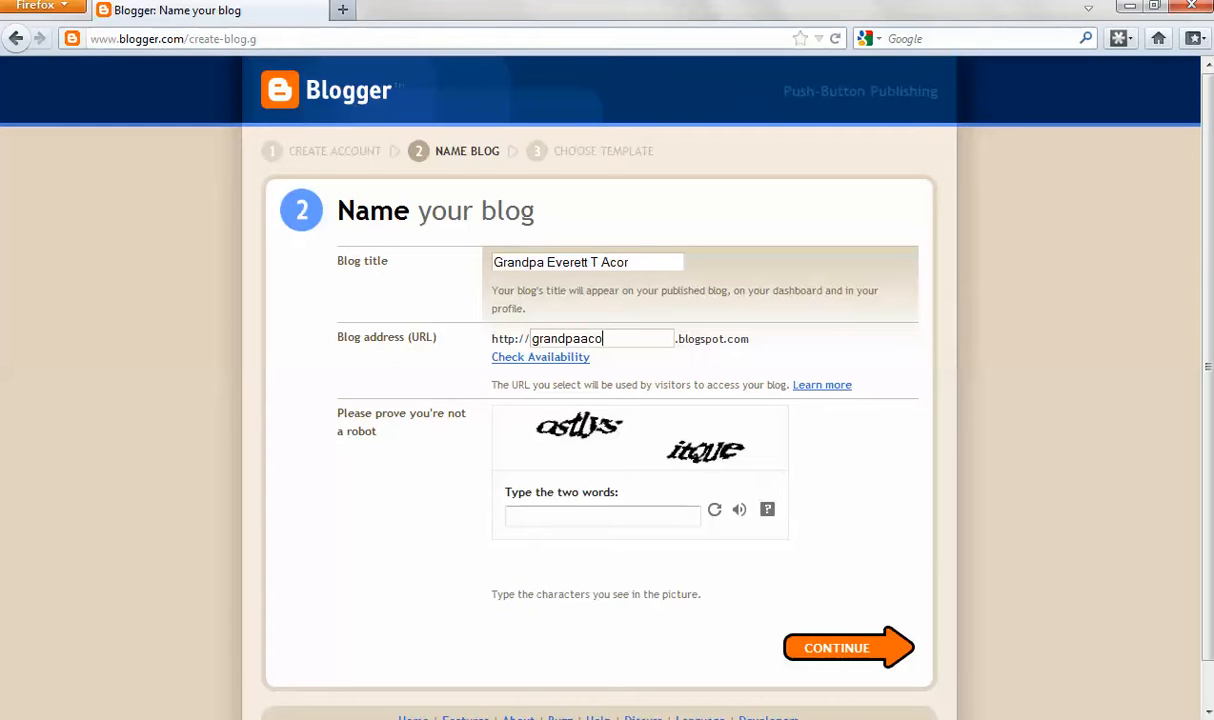
text(r)
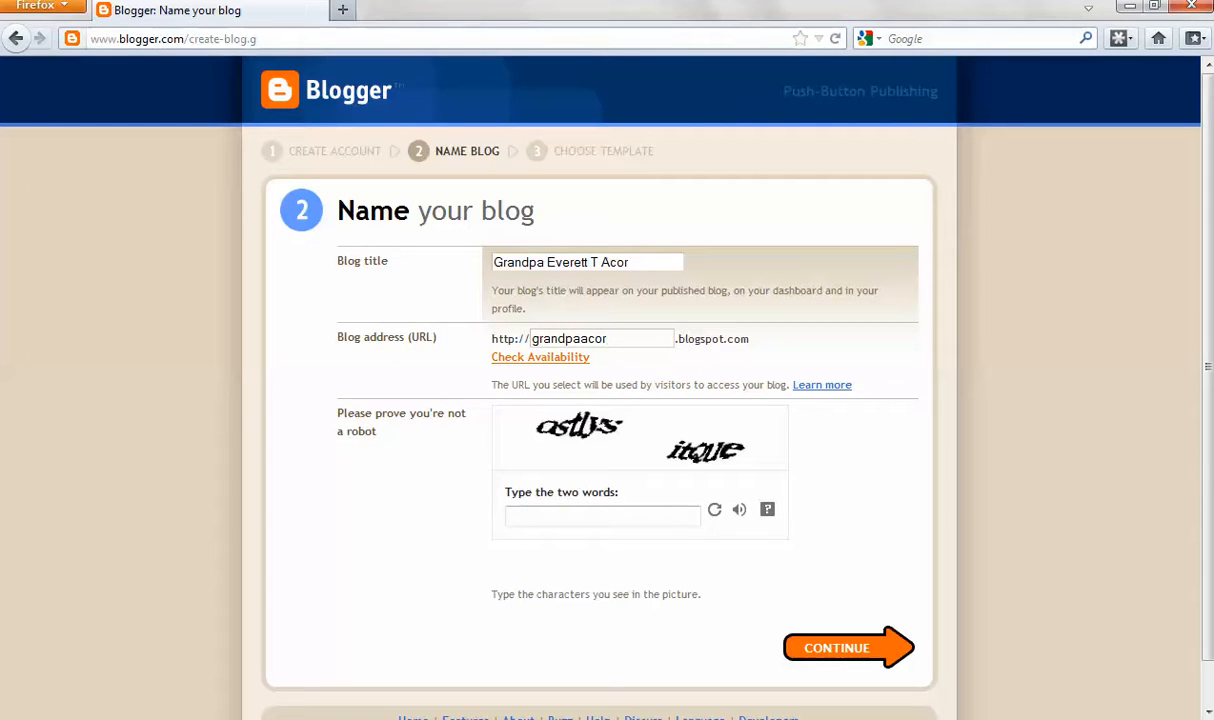
click(540, 356)
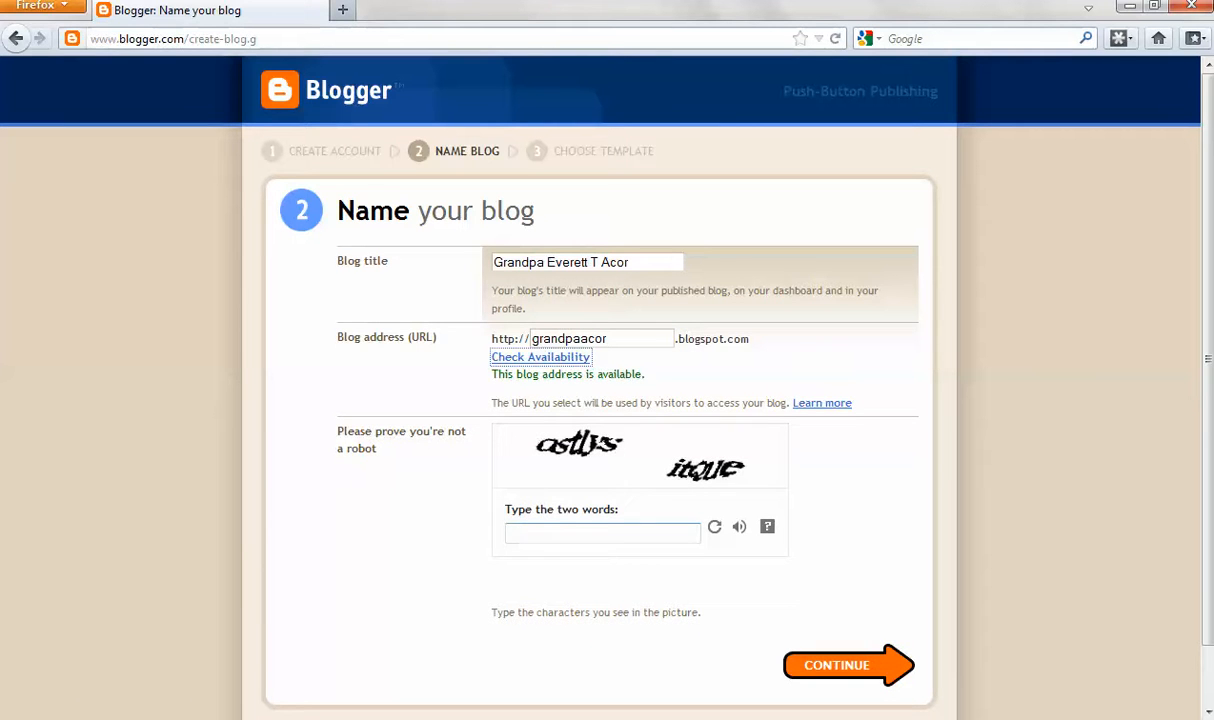
- Fill in the two CAPTCHA verification words and continue past the name step
text(ast)
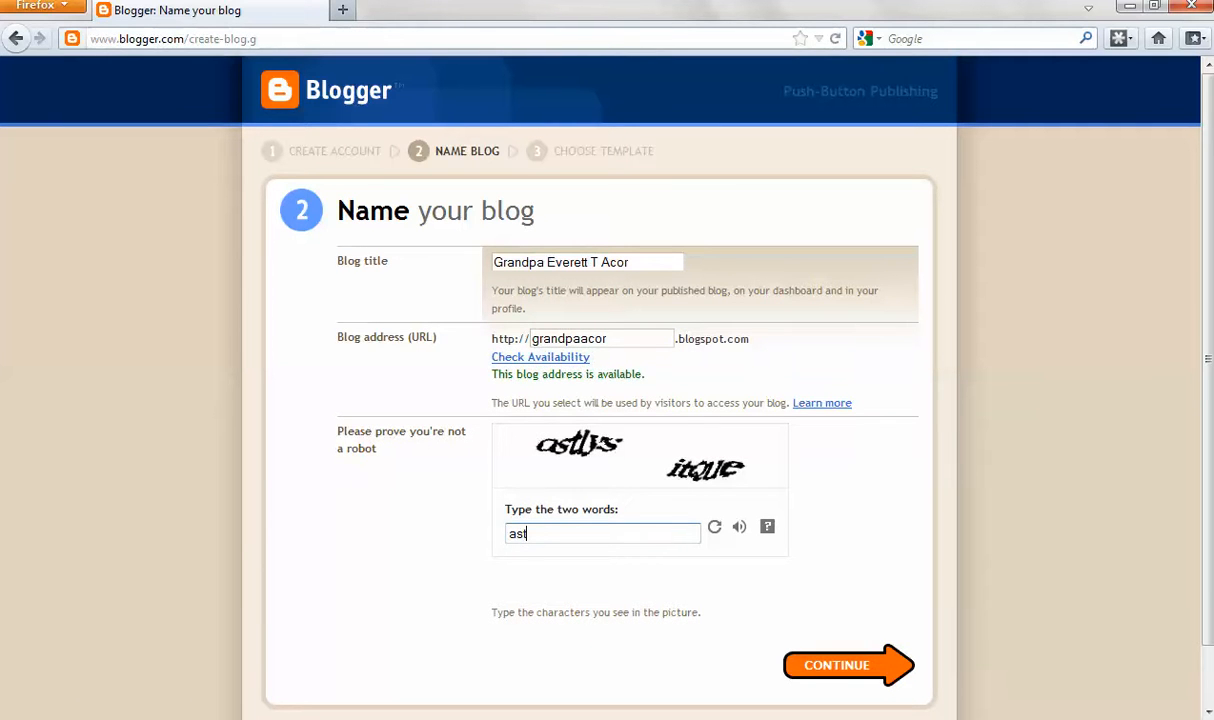
text(lys)
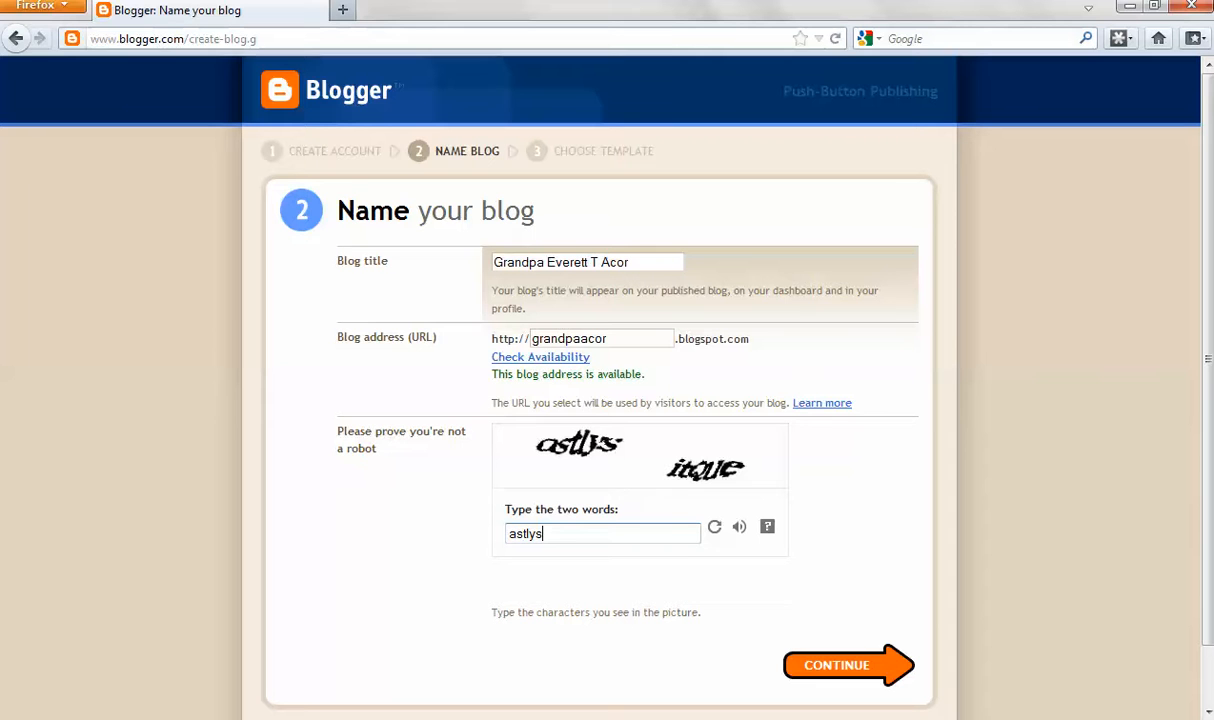
text(itque)
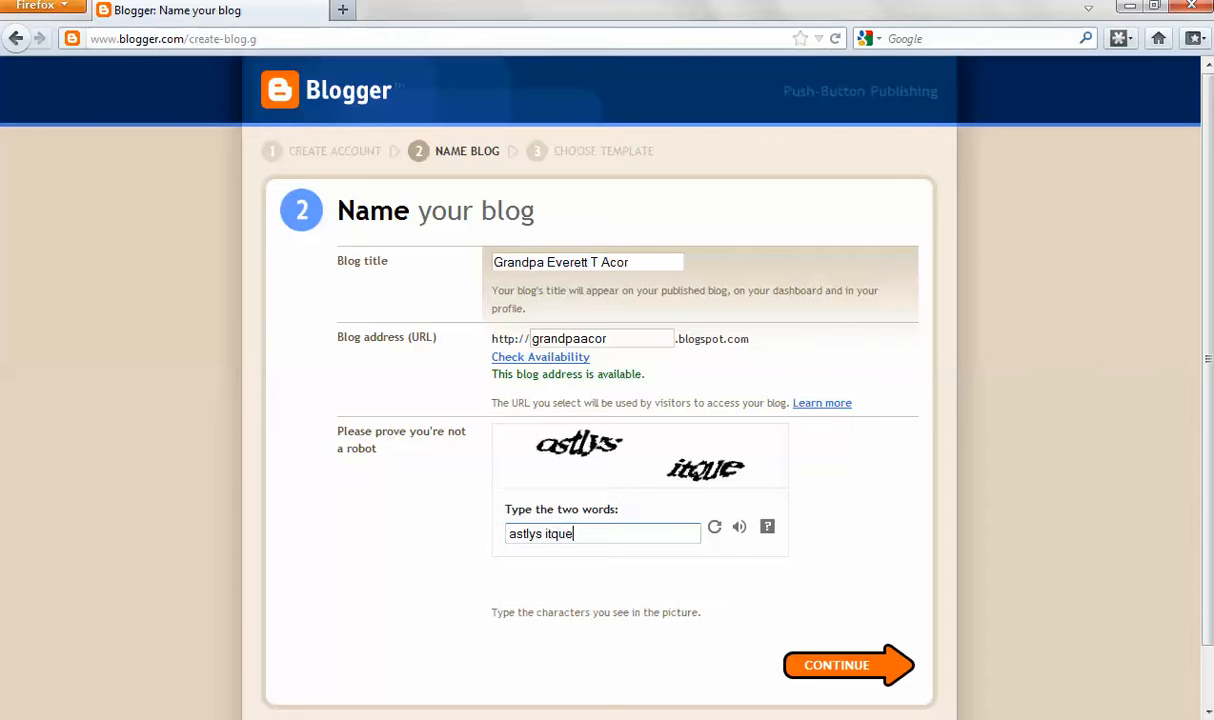
mouse_move(848, 664)
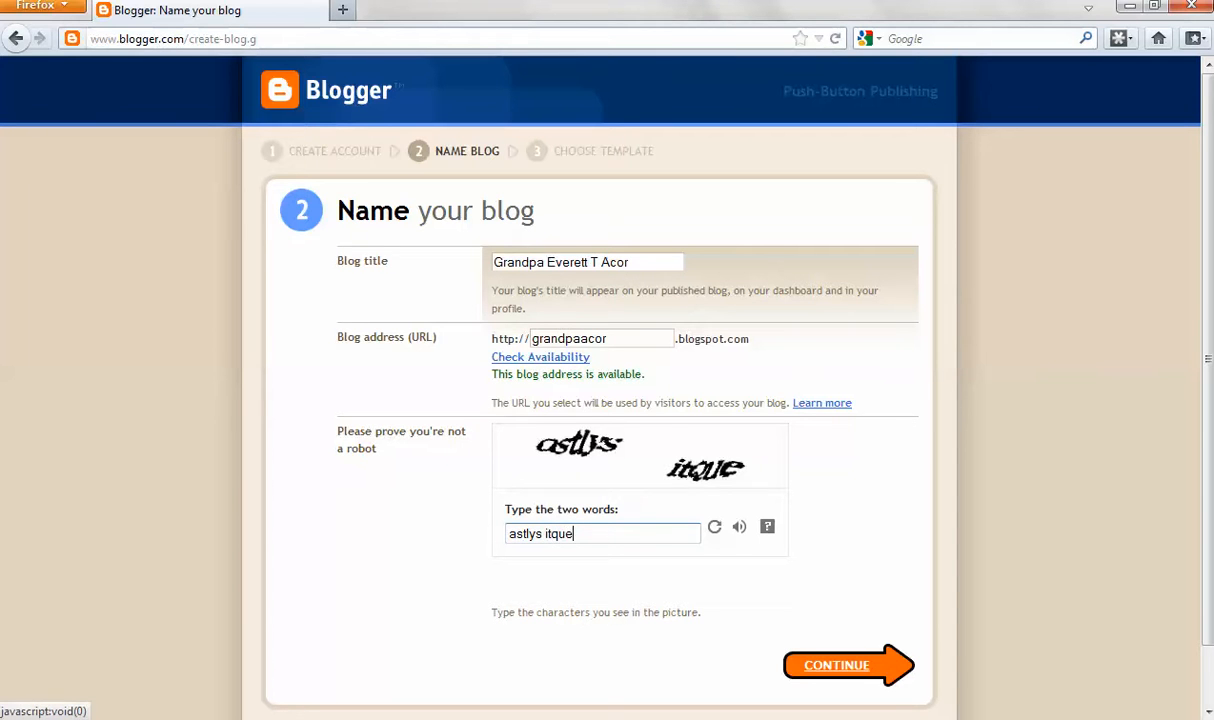
click(848, 664)
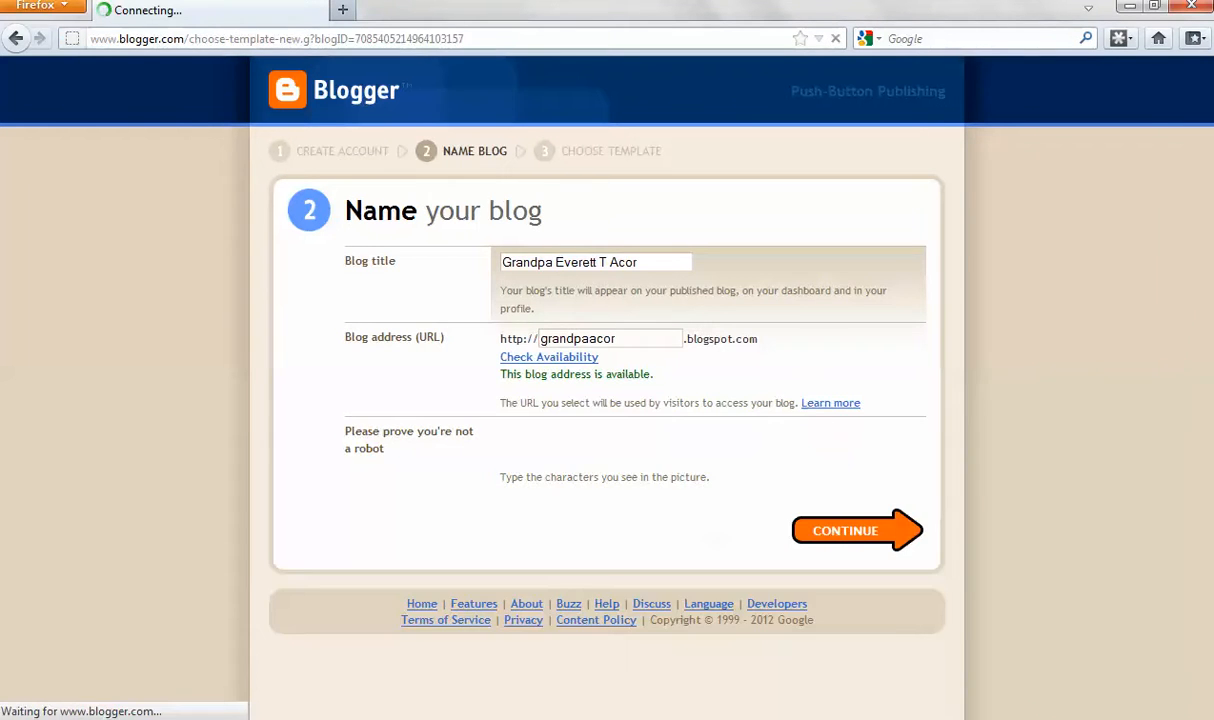
- Choose the Simple starter template and create the blog
click(844, 530)
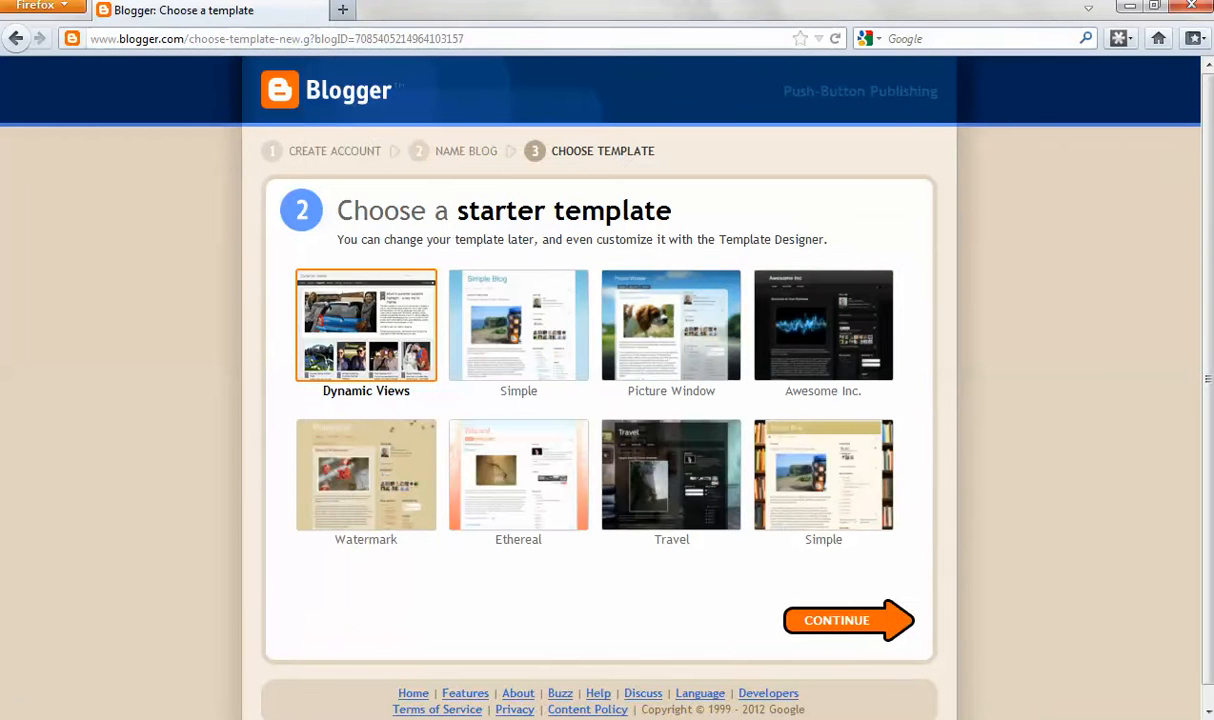
click(518, 324)
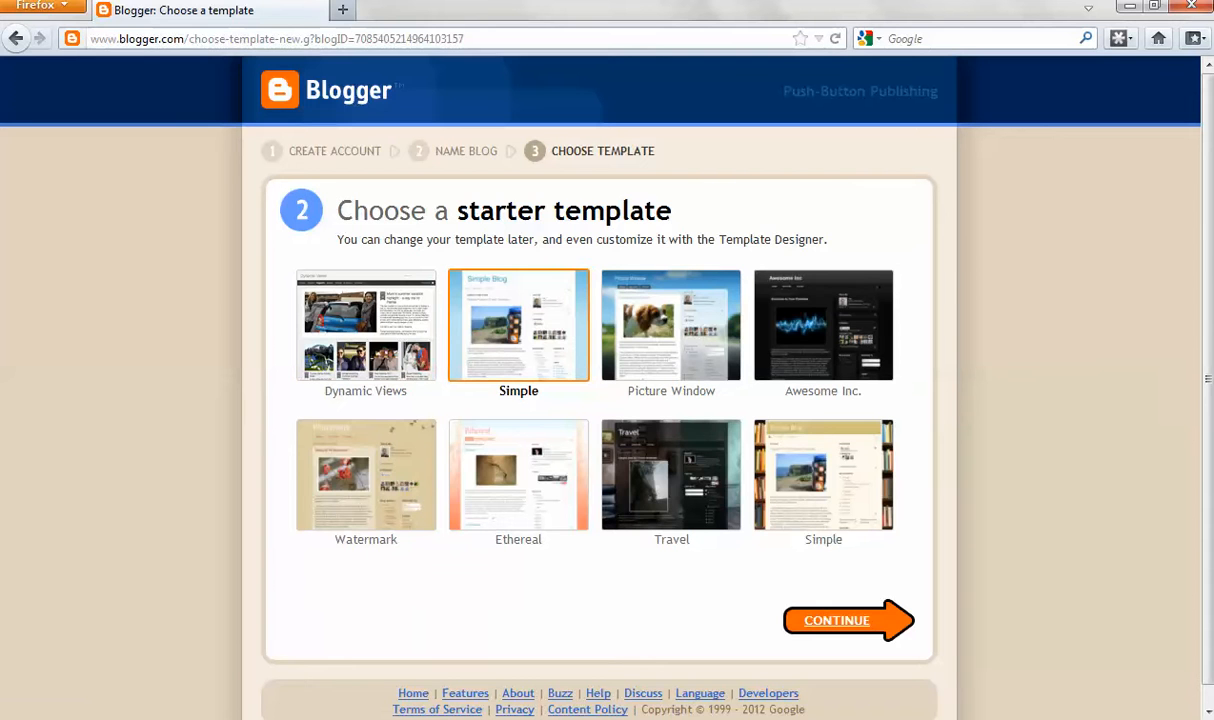
click(836, 620)
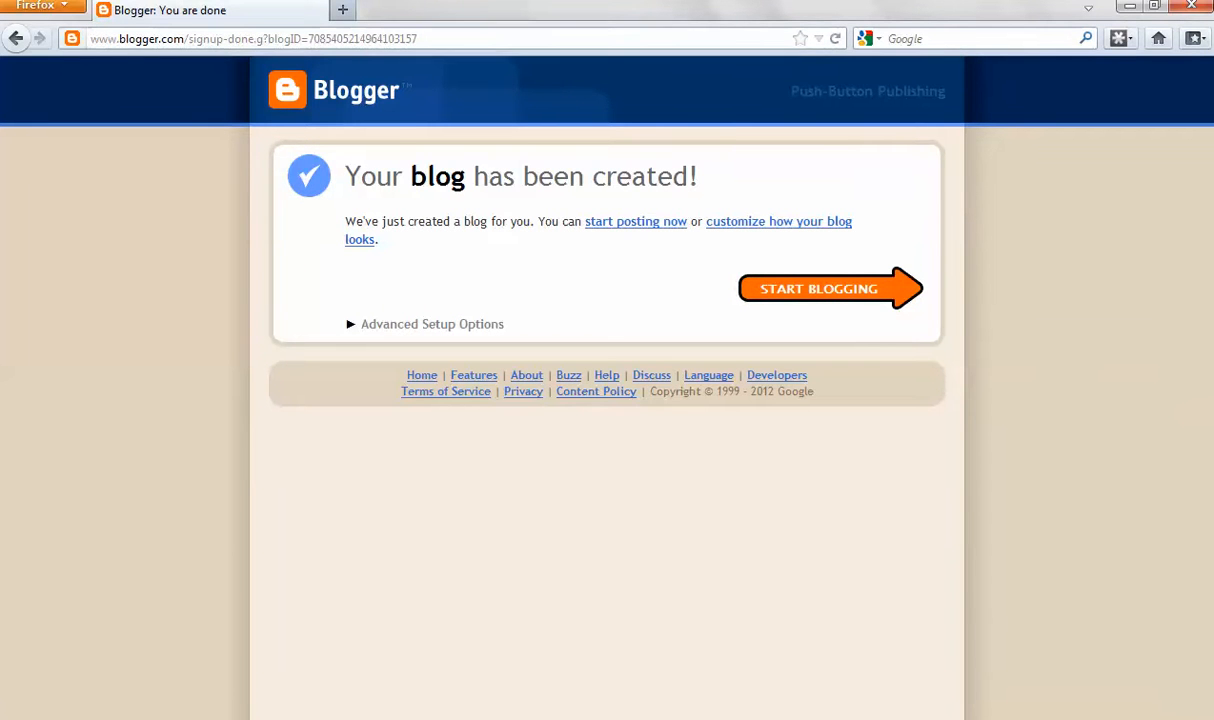
mouse_move(778, 220)
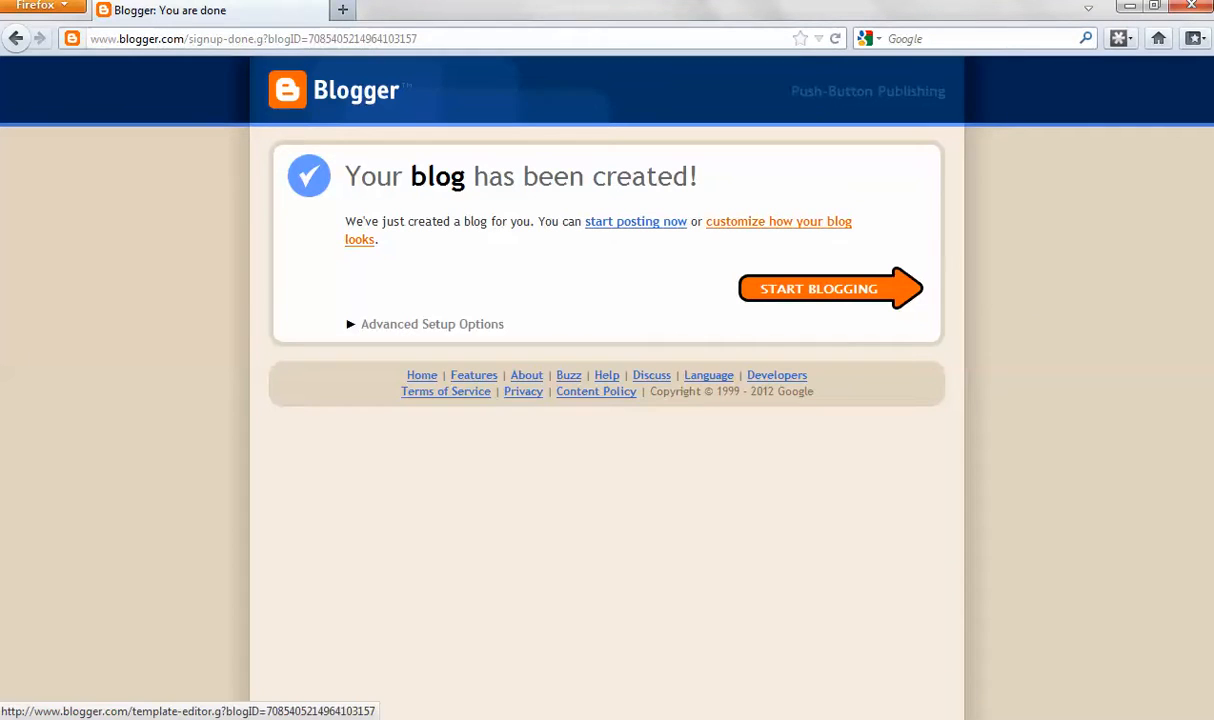
- Customize the blog's look and bring up the background image gallery
click(778, 220)
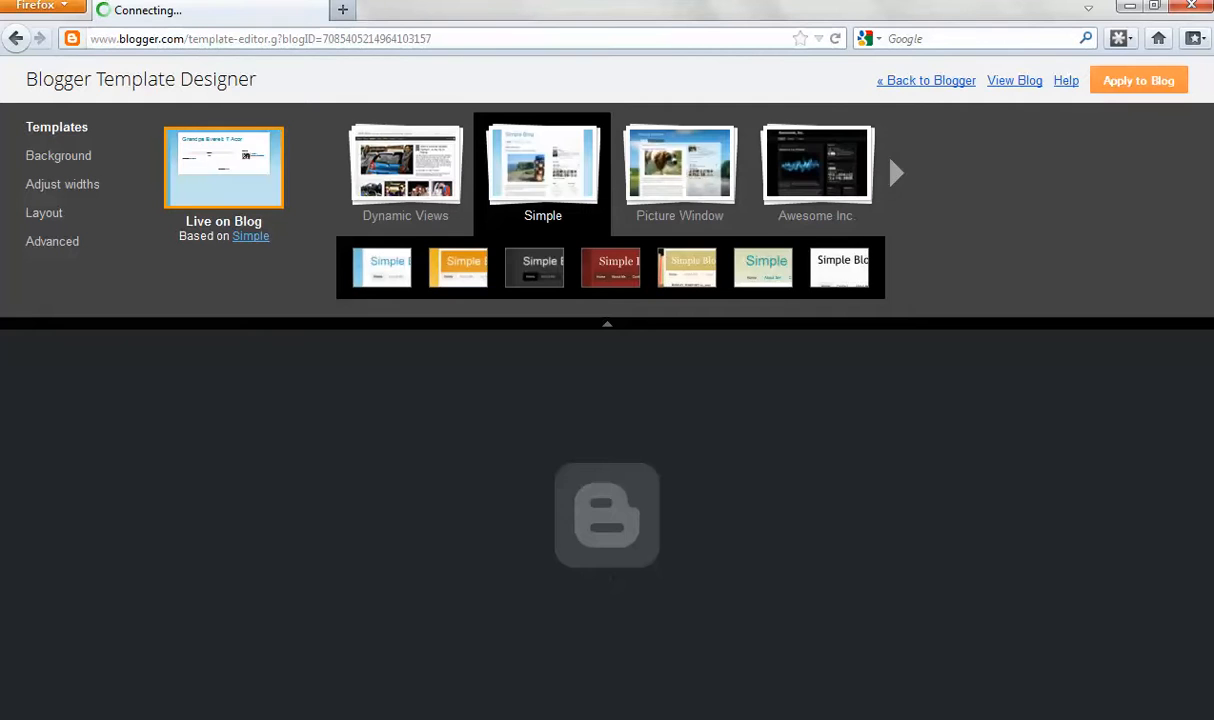
click(60, 156)
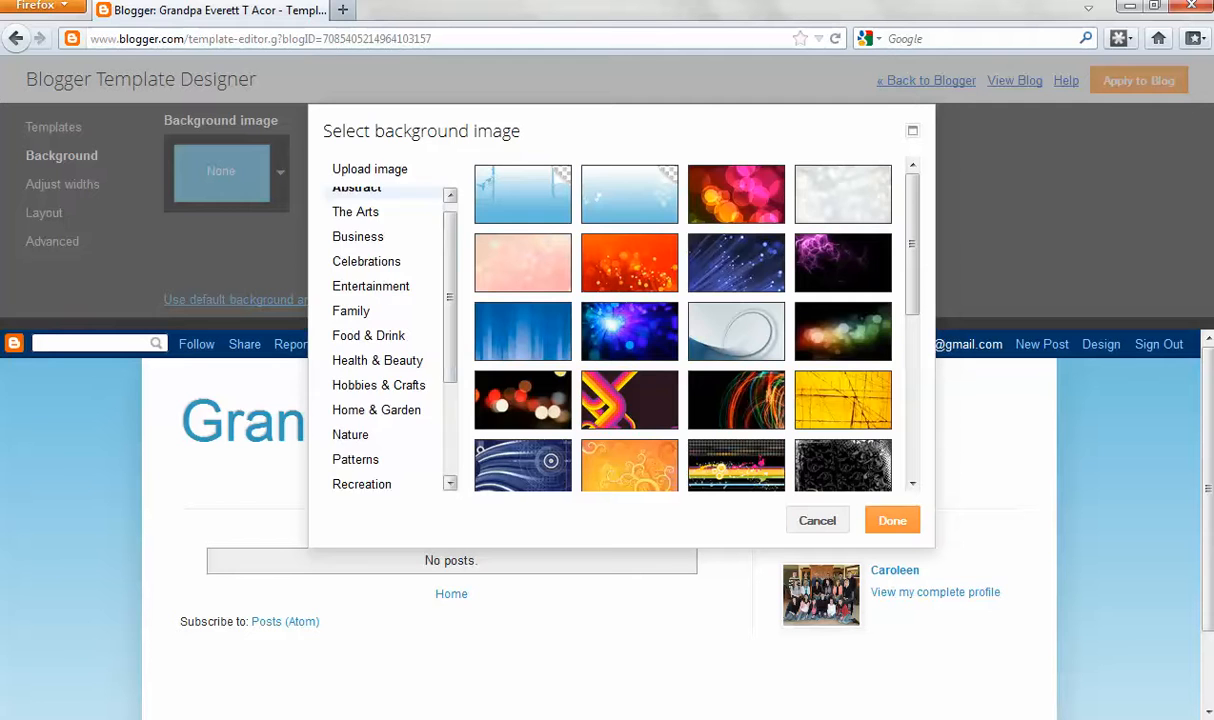
- Pick the blue squares image from the Patterns category as the blog background
scroll(down, 3)
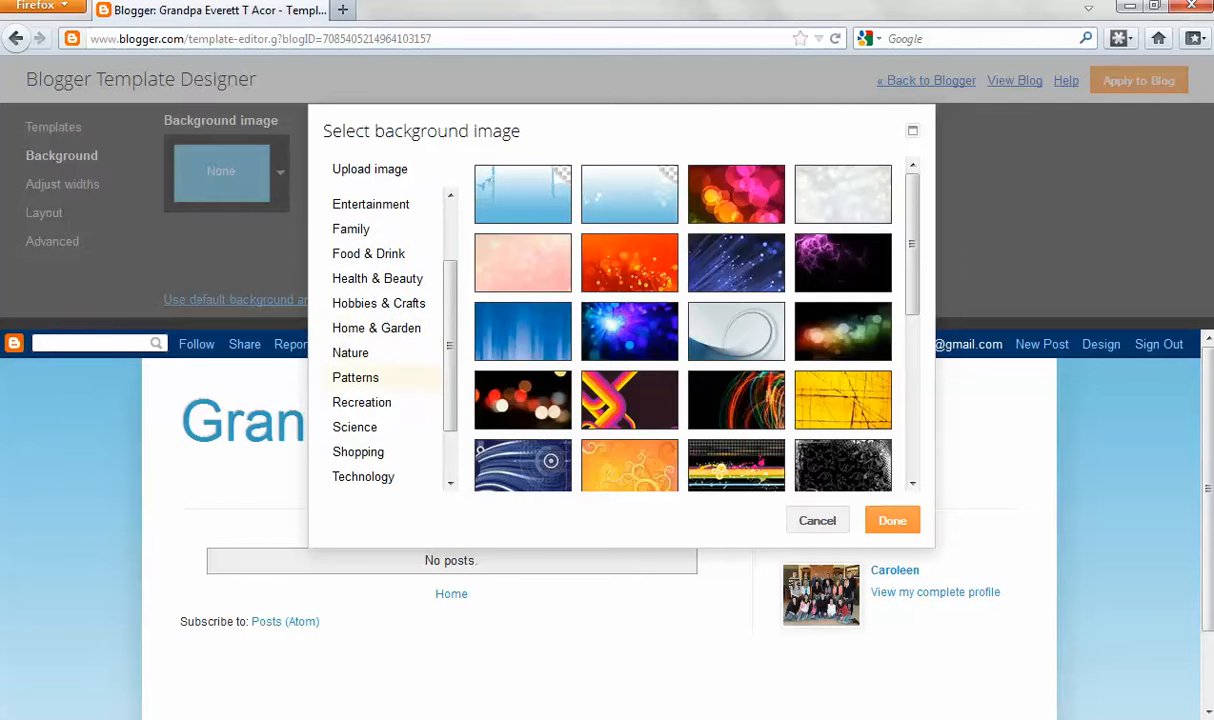
click(356, 376)
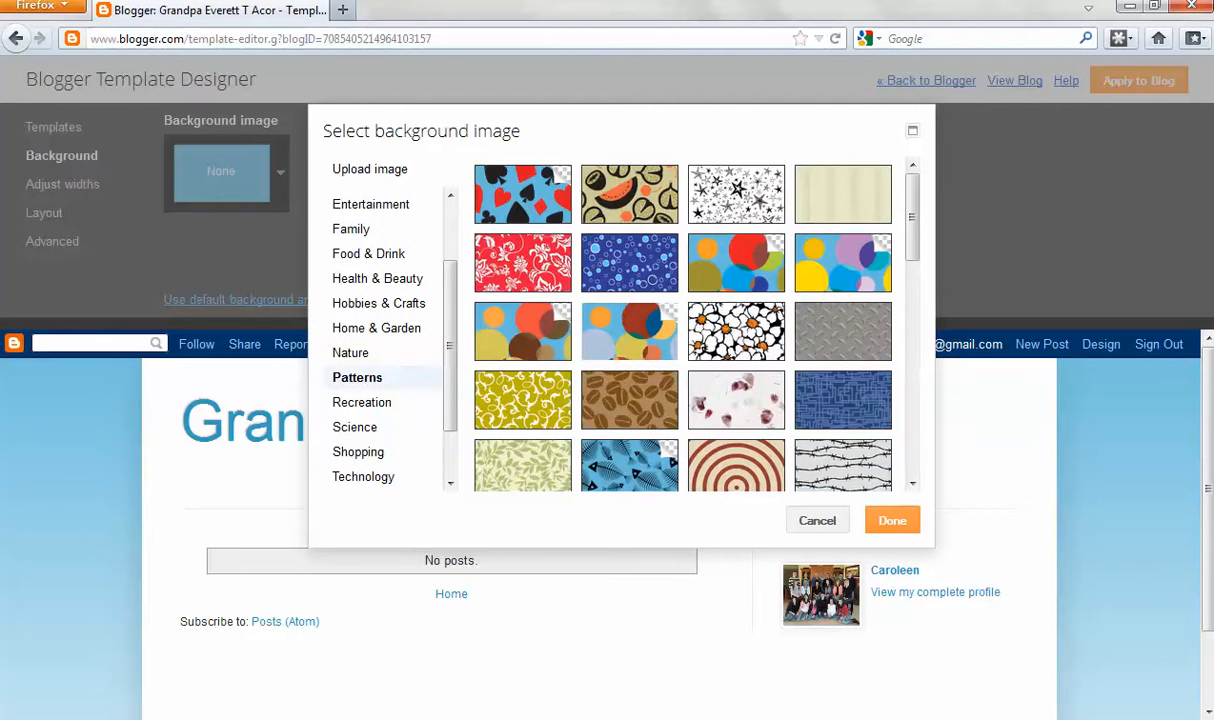
scroll(down, 3)
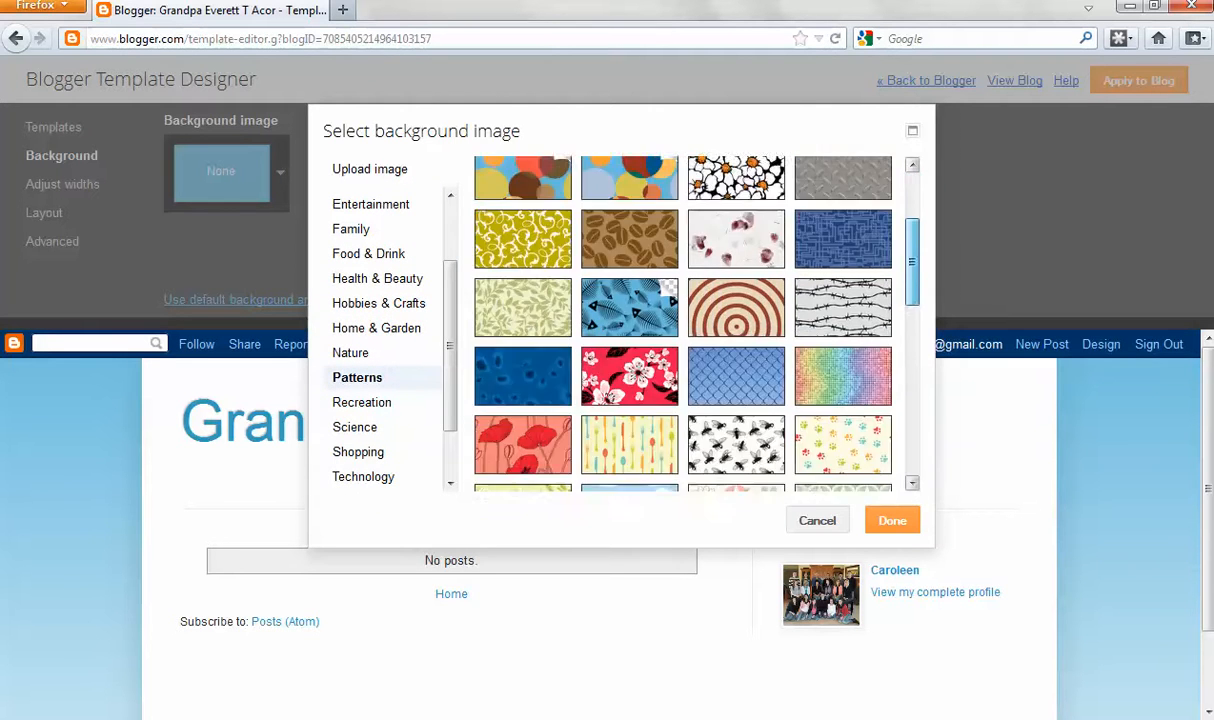
scroll(down, 3)
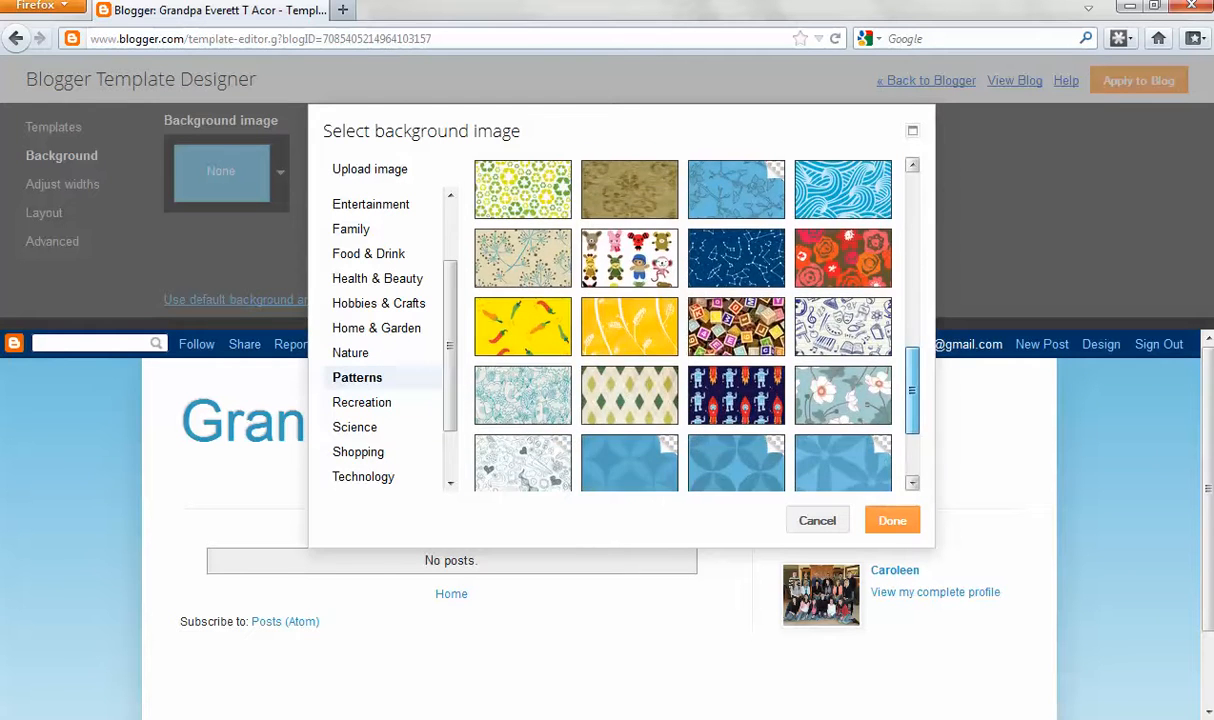
scroll(down, 3)
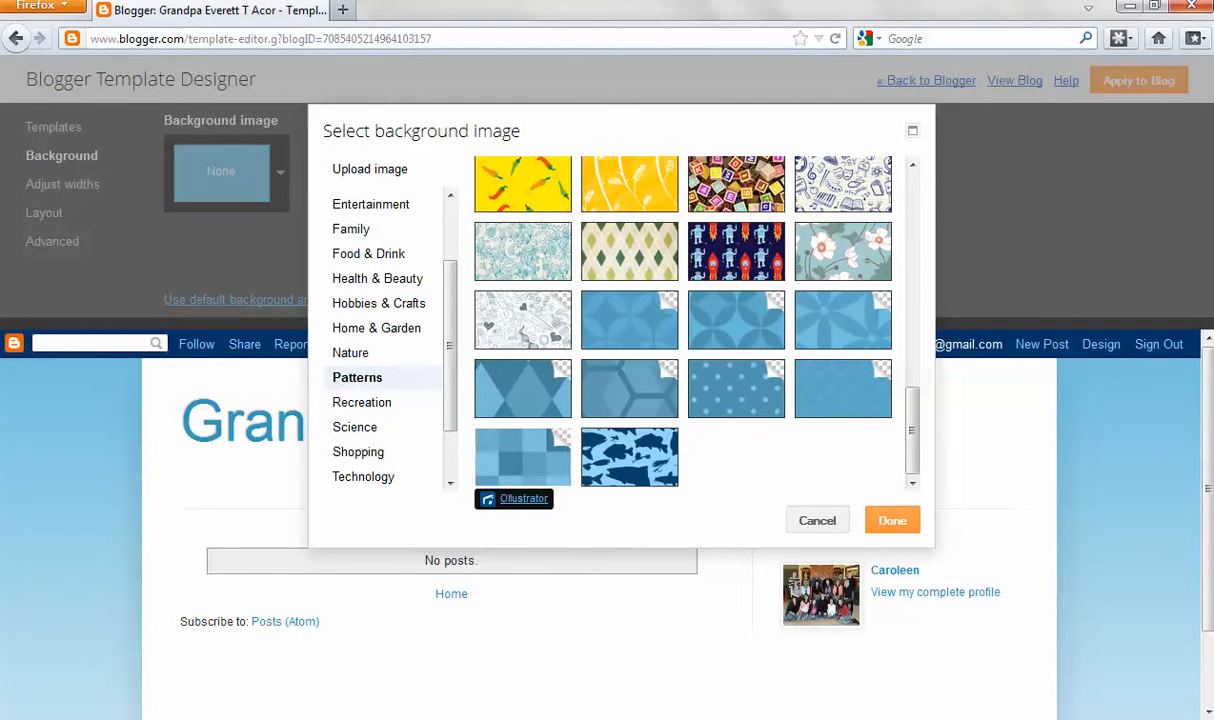
click(522, 456)
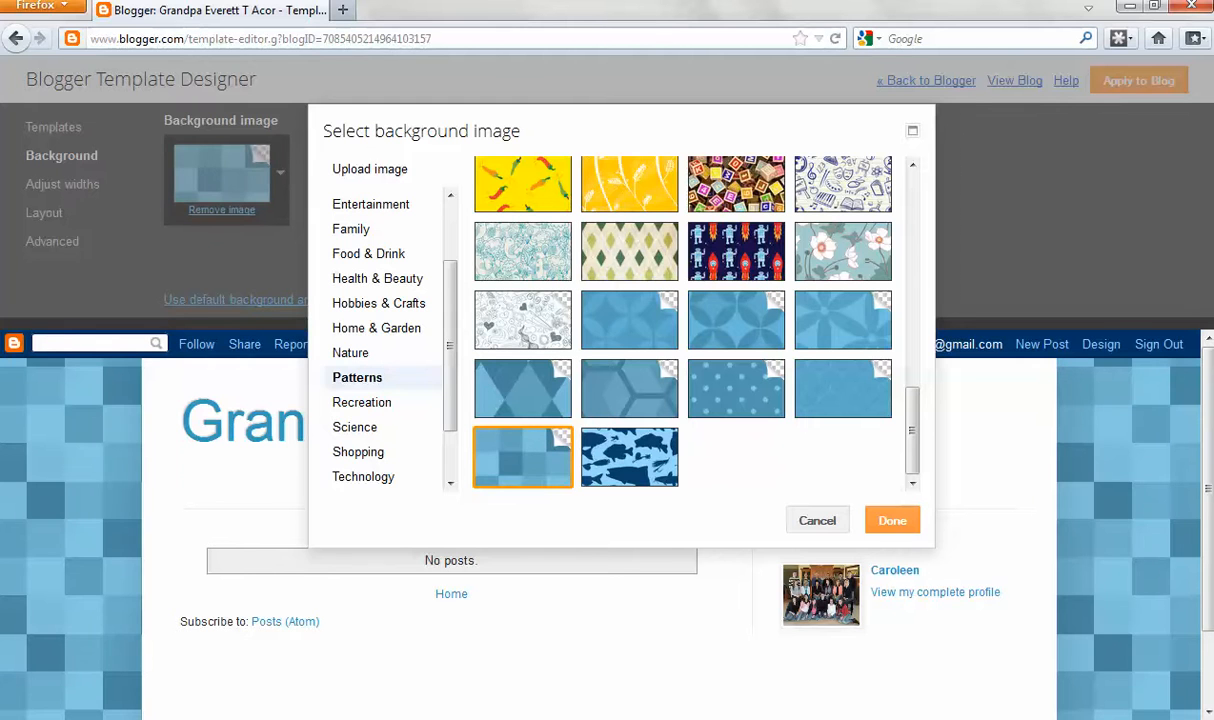
click(892, 520)
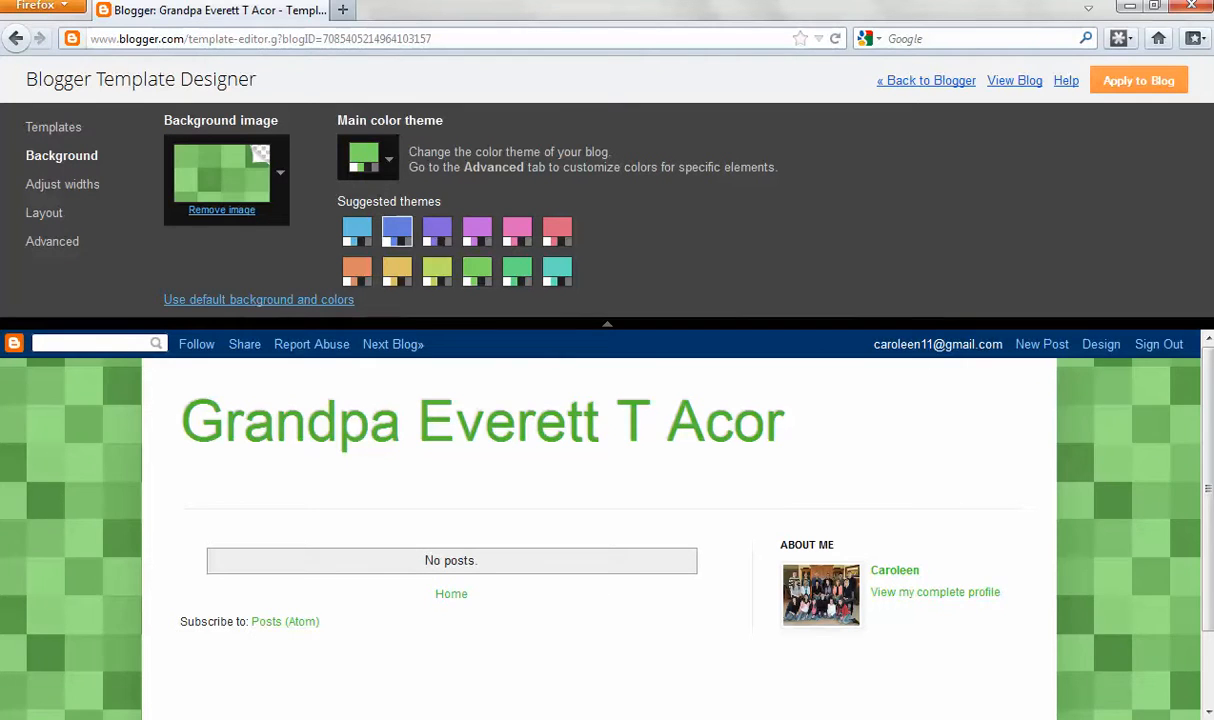
- Try purple and orange themes, keep the blue color theme, apply to the live blog and return to Blogger
click(396, 232)
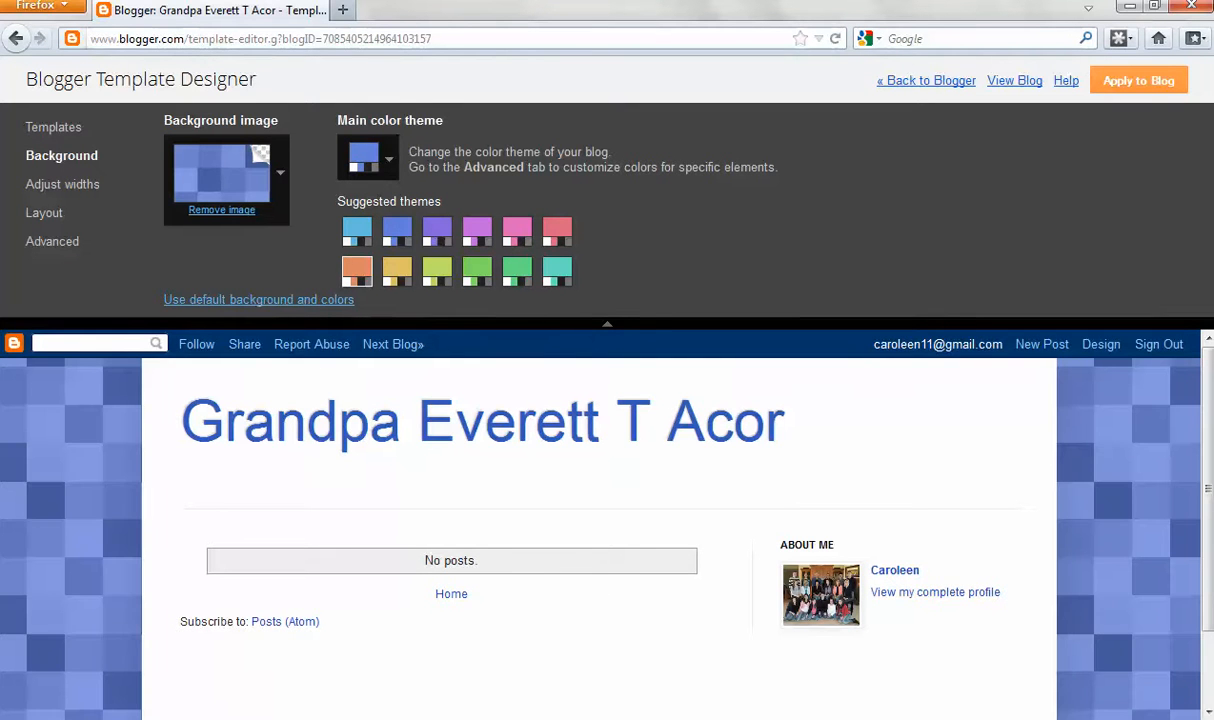
click(358, 270)
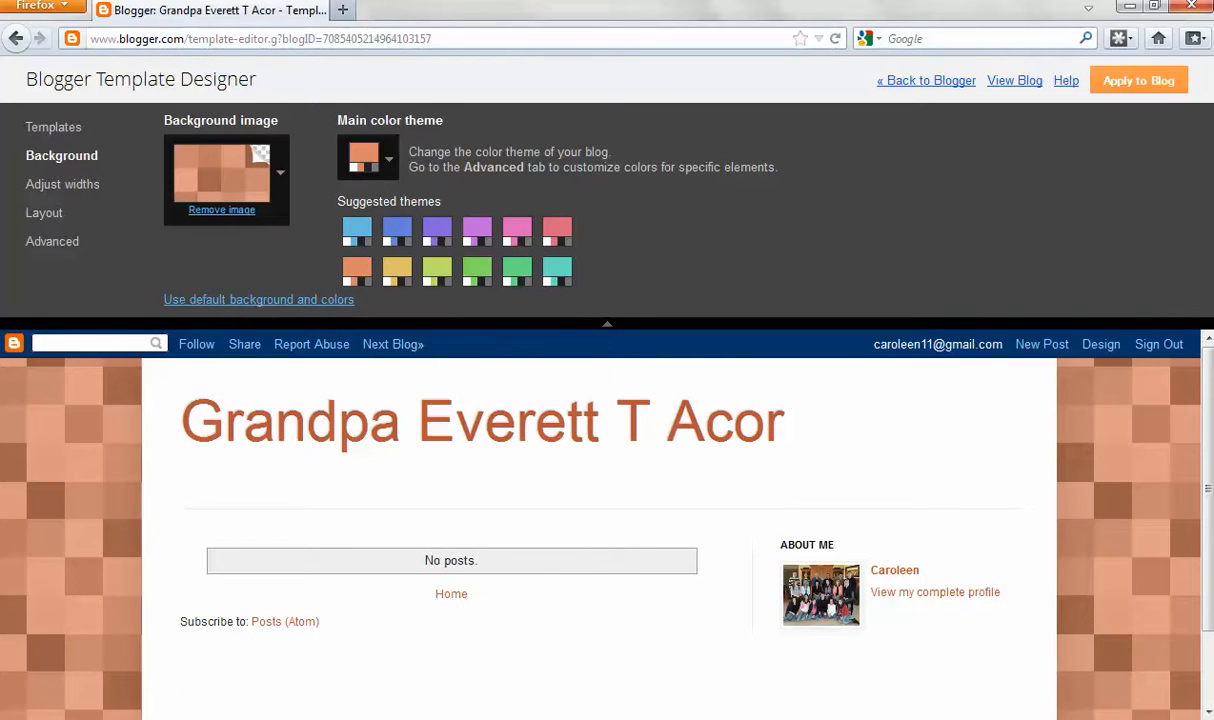
click(358, 230)
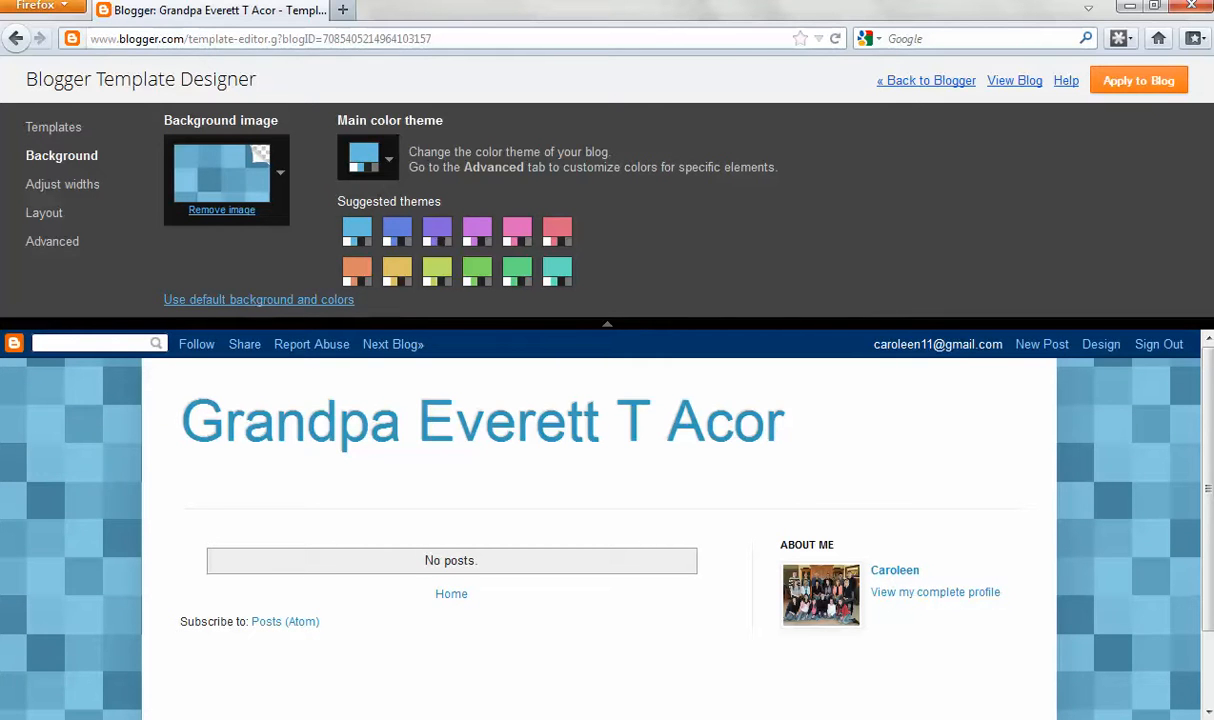
click(1138, 80)
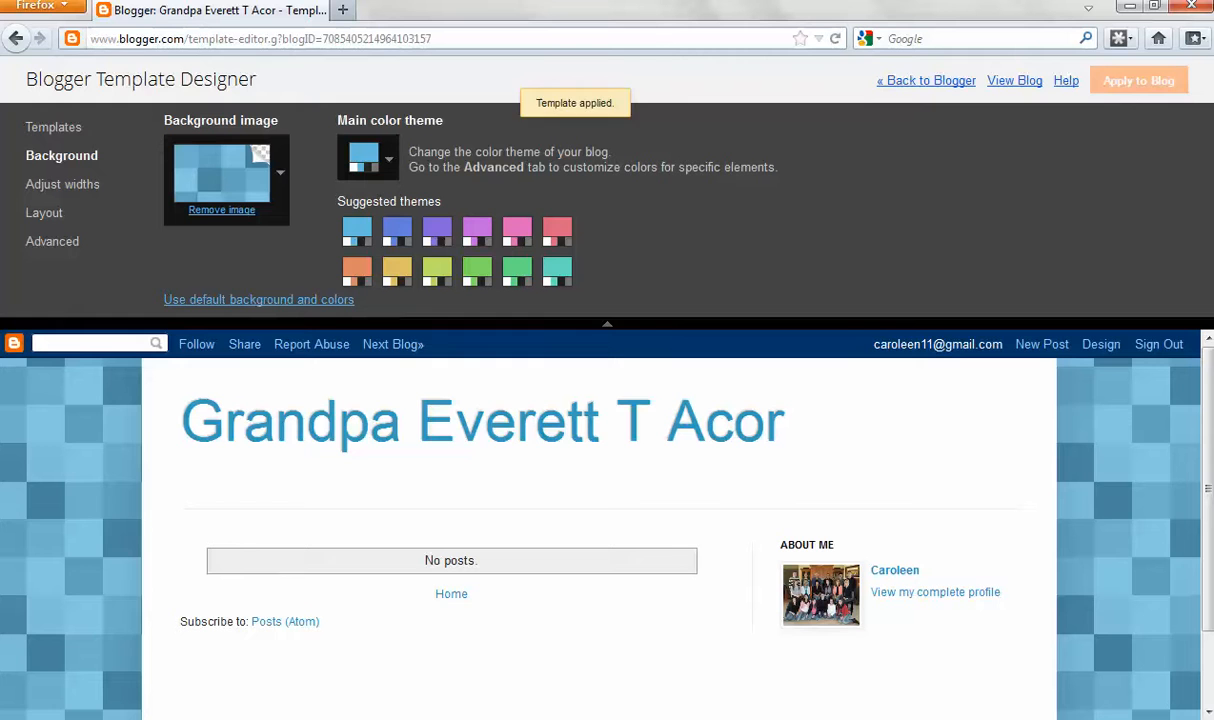
click(1138, 80)
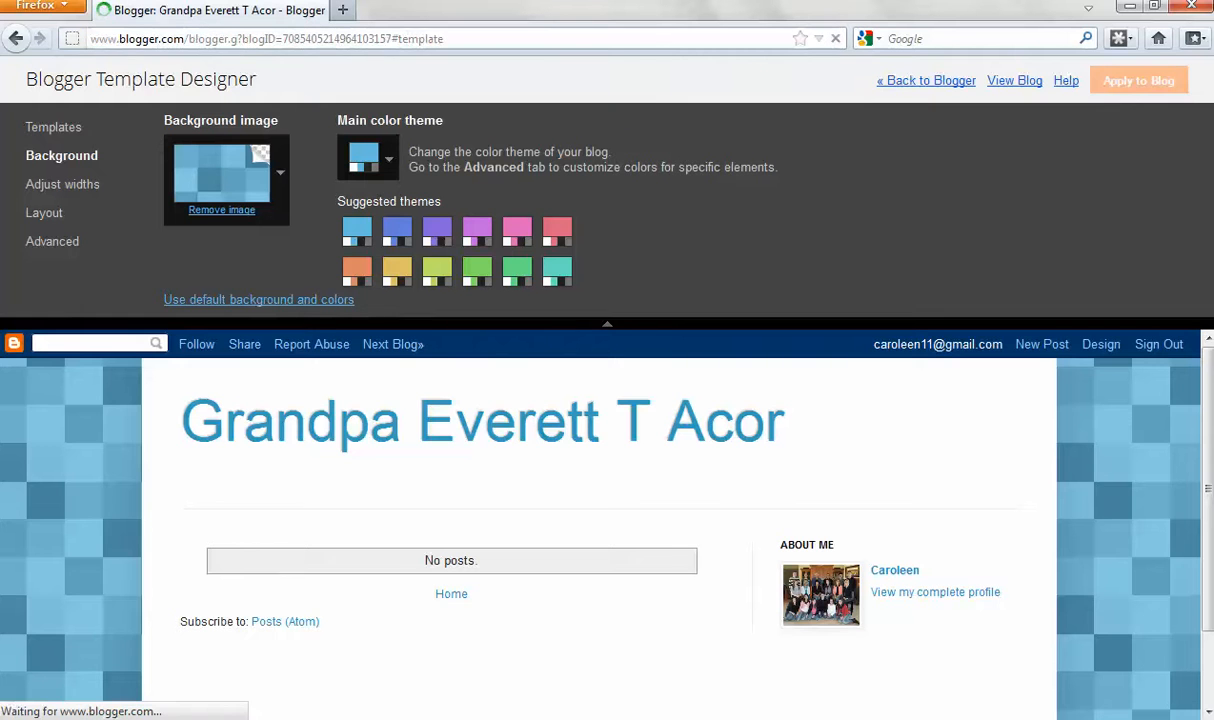
click(924, 80)
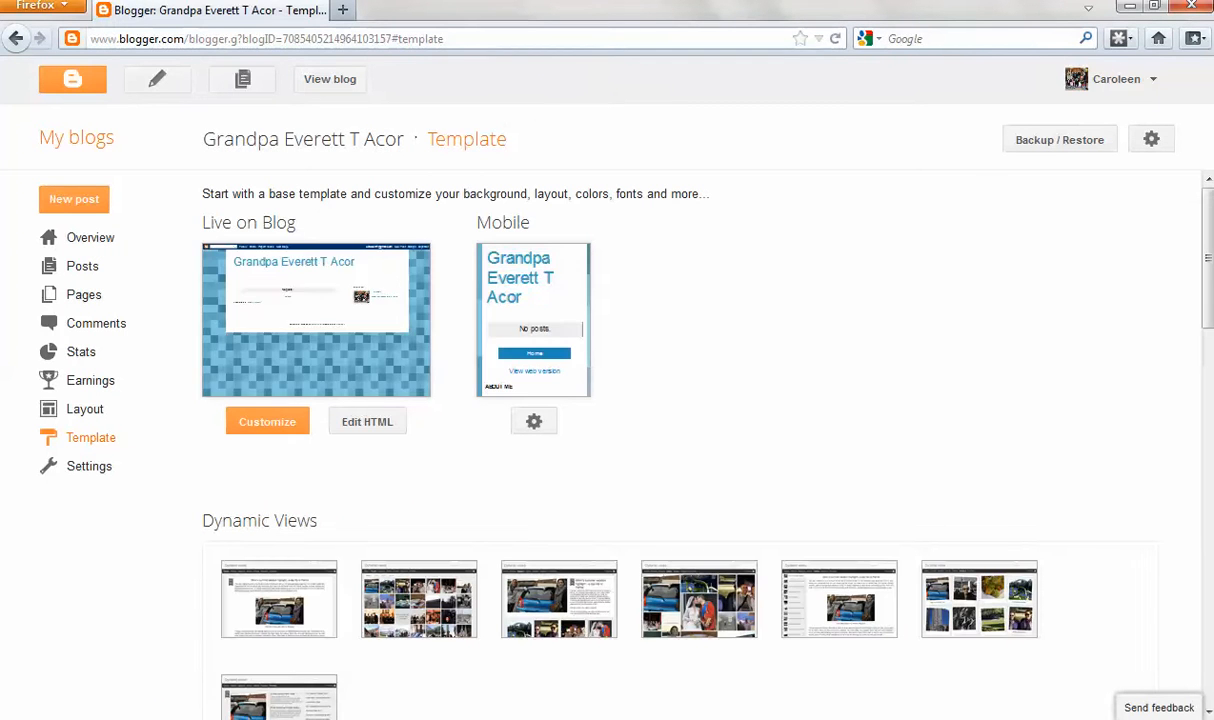
mouse_move(84, 408)
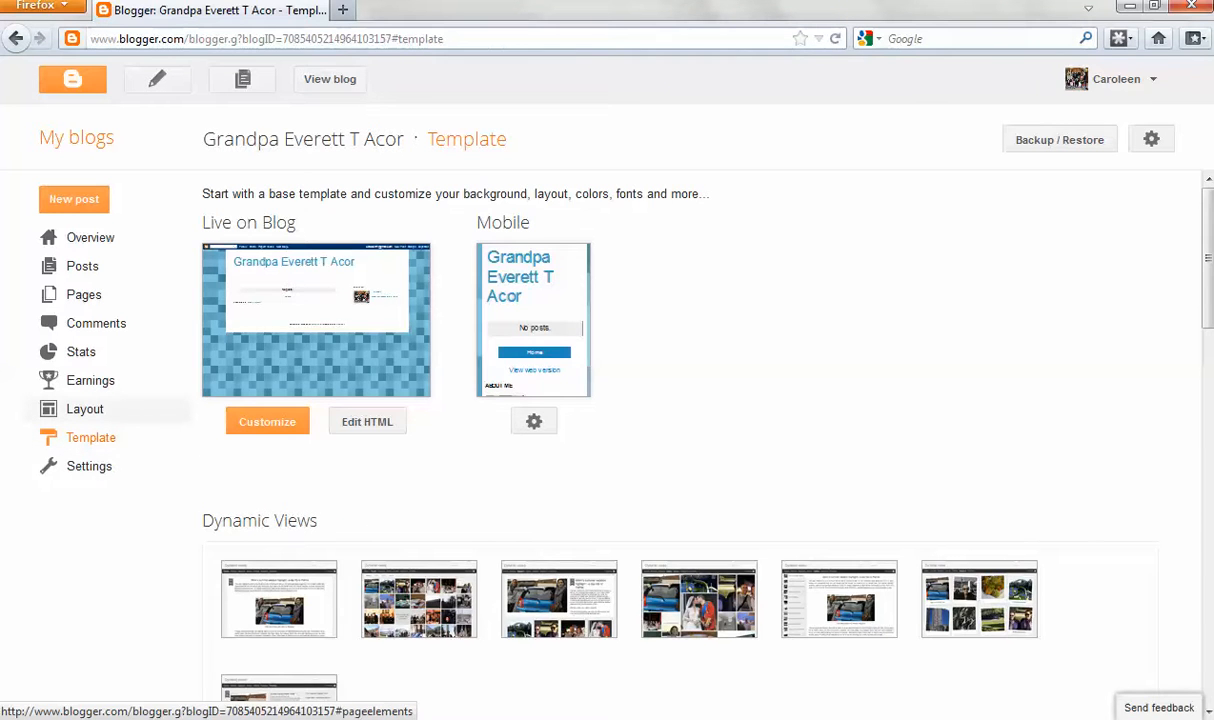
- Go to the Layout page and edit the header gadget
click(84, 408)
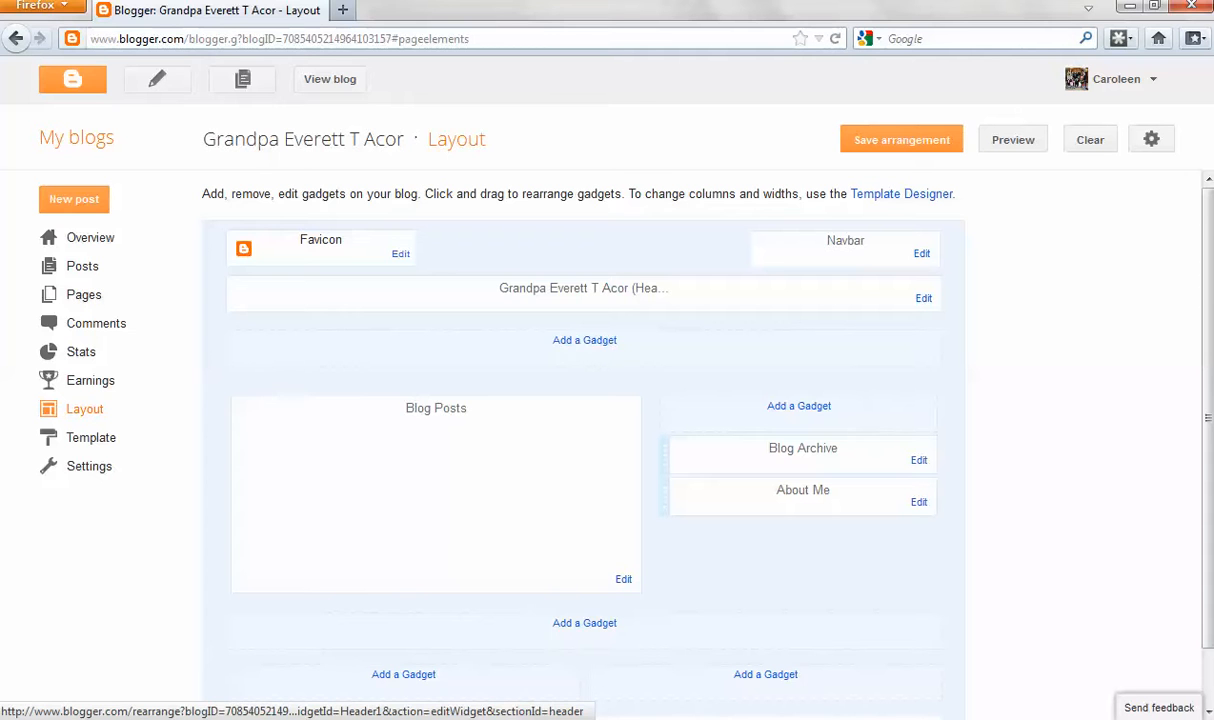
click(924, 296)
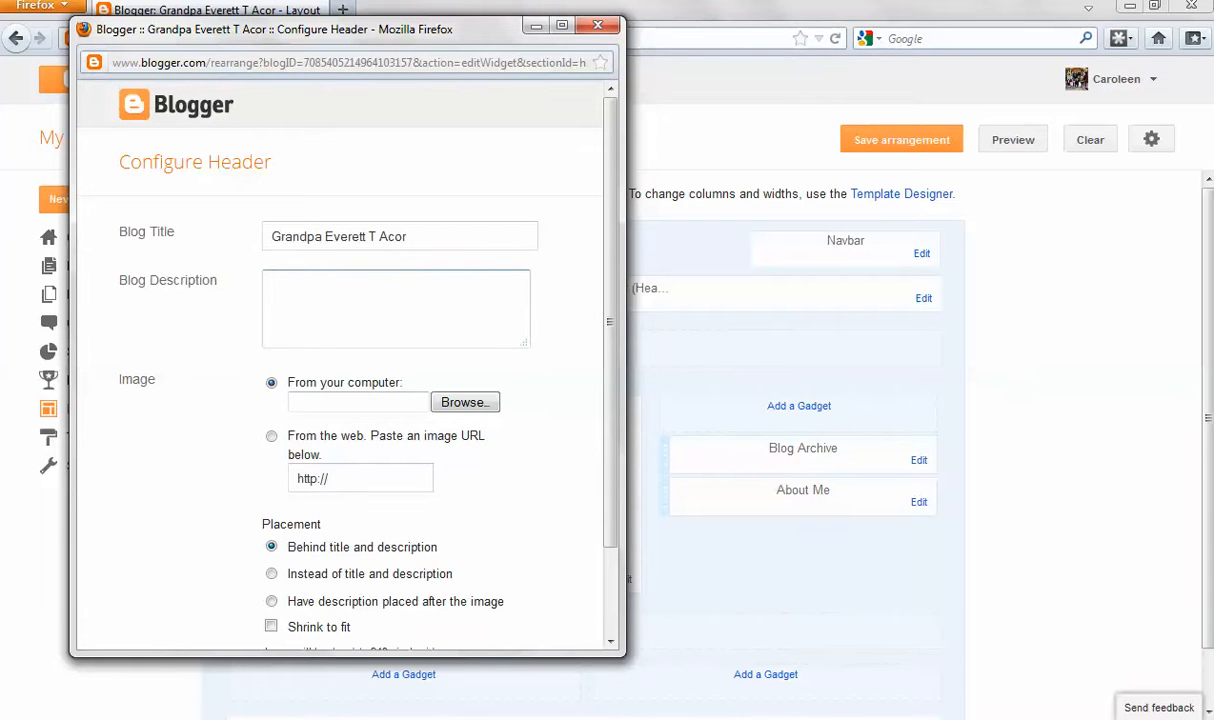
- Set the header description 'Grandpa Acor was loved by all his grandchildren' and save it
text(Gz)
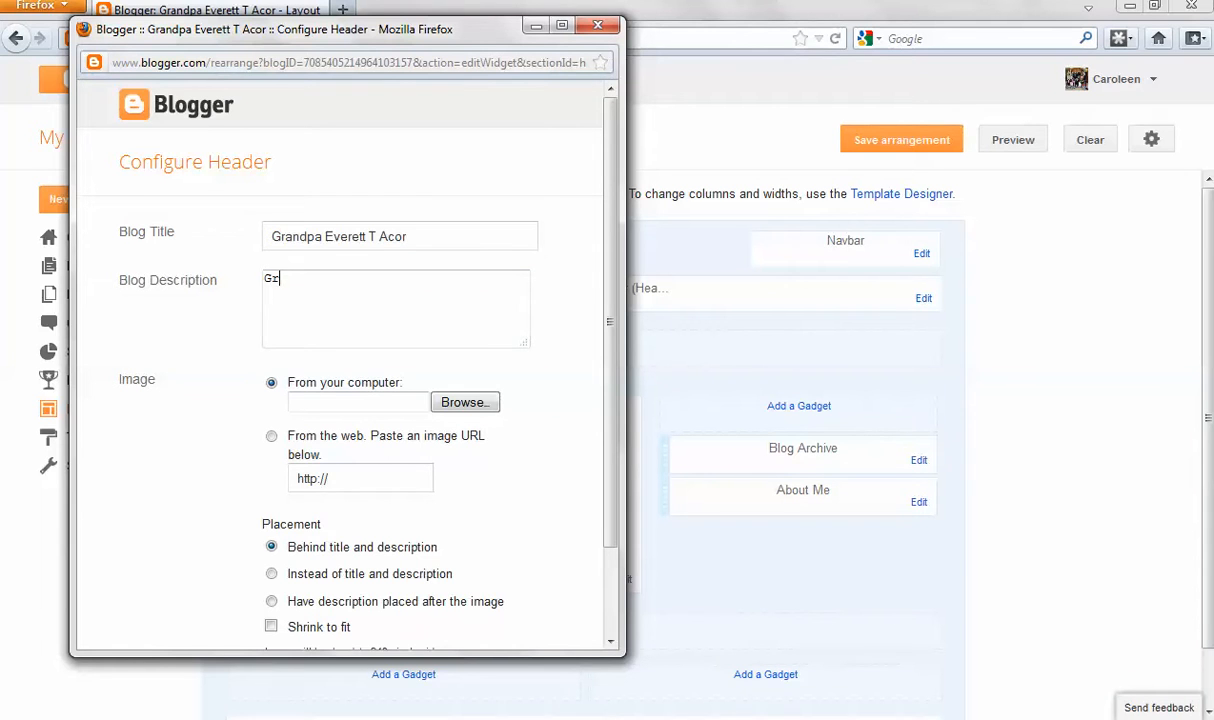
text(Grandpa Aco)
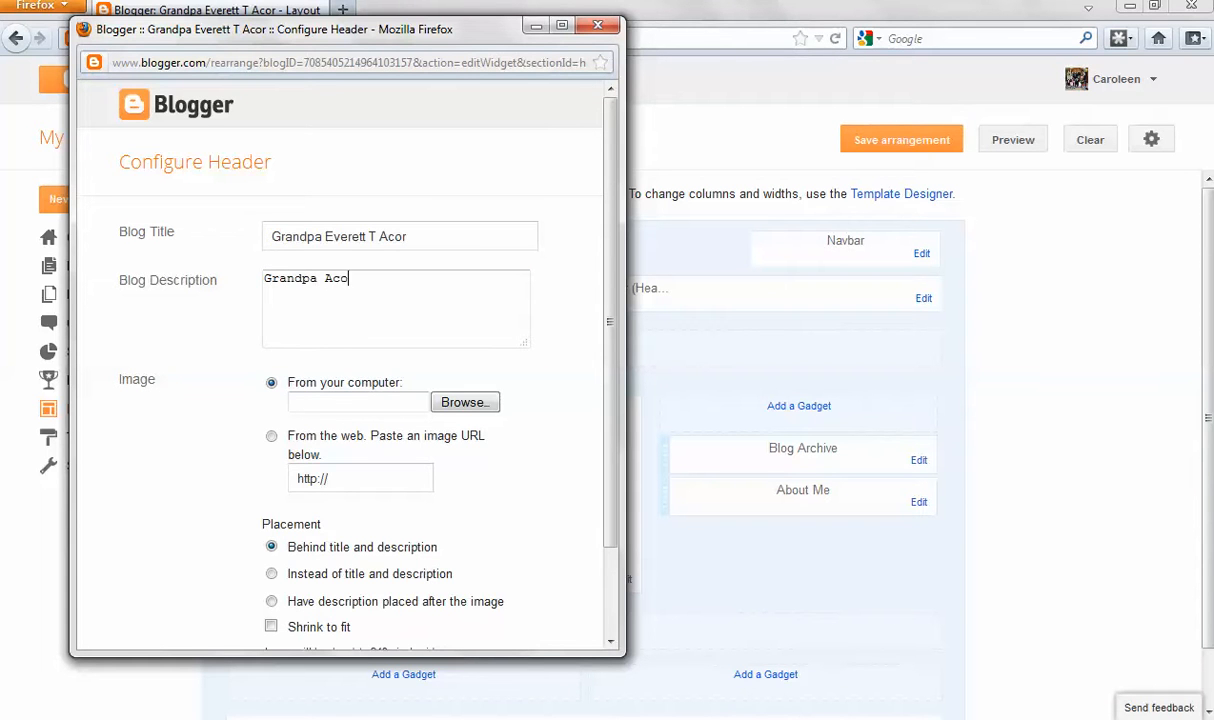
text(was loved)
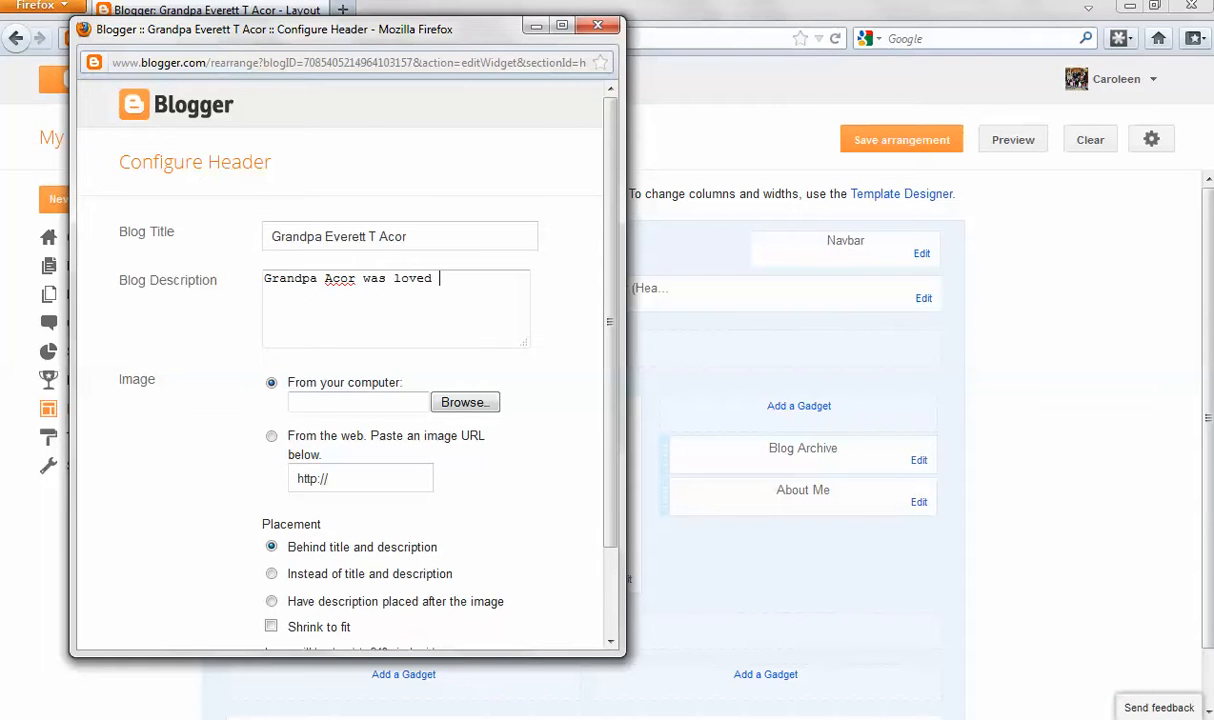
text(by all his grandch)
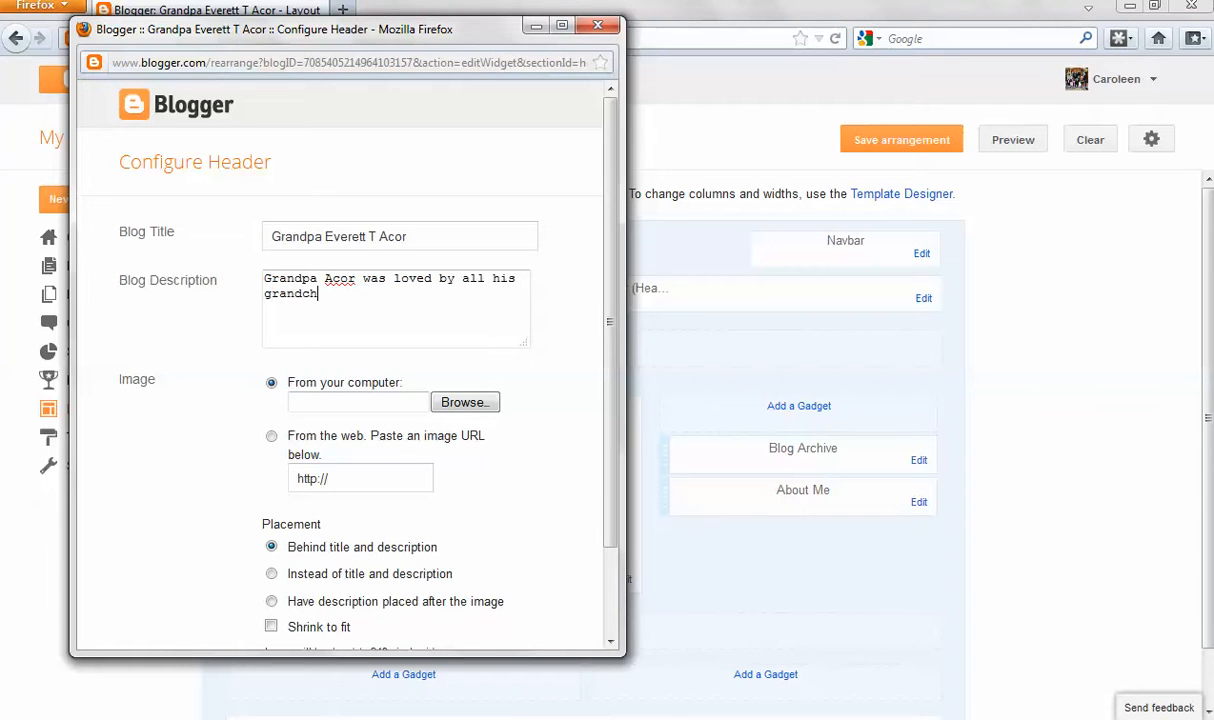
text(ildren)
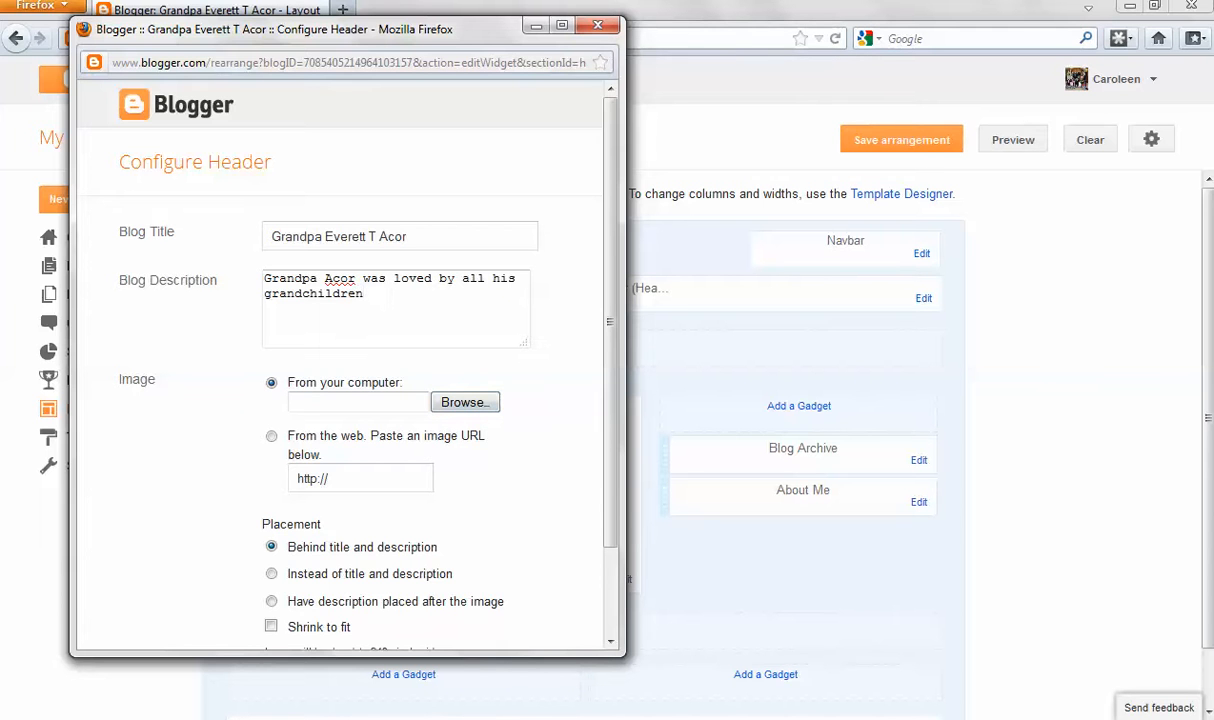
scroll(down, 3)
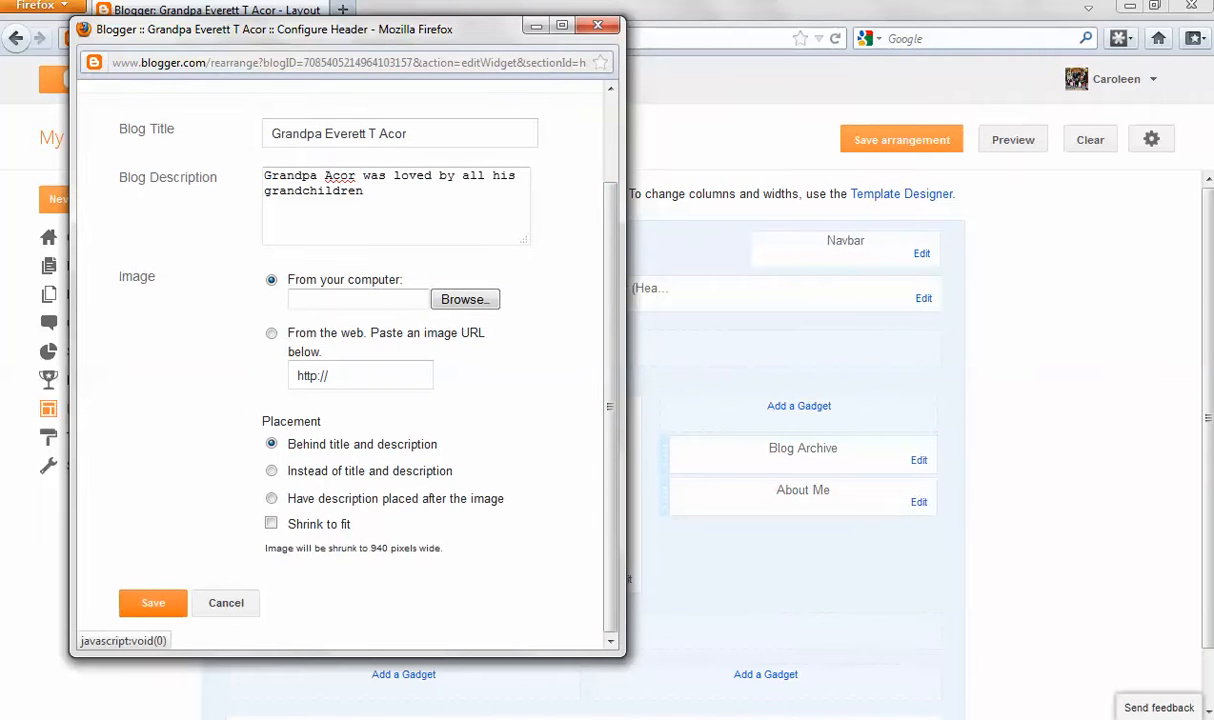
click(152, 602)
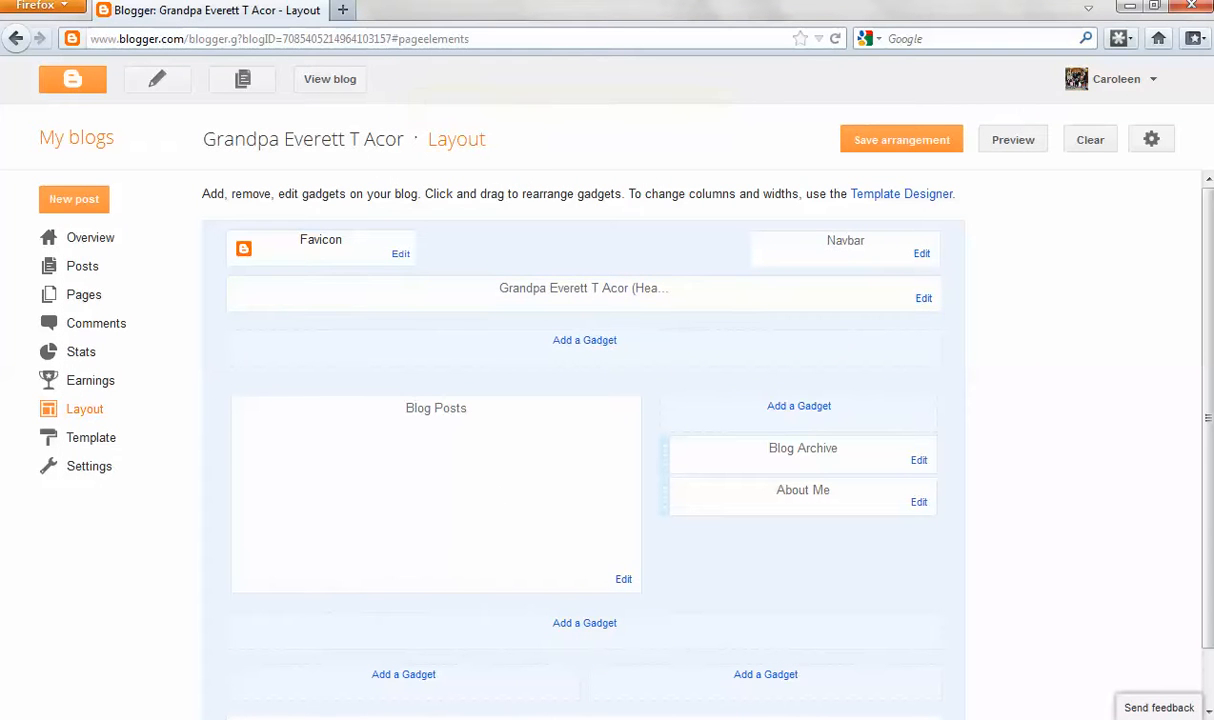
- Add a sidebar gadget and choose Labels from the gadget list
click(800, 404)
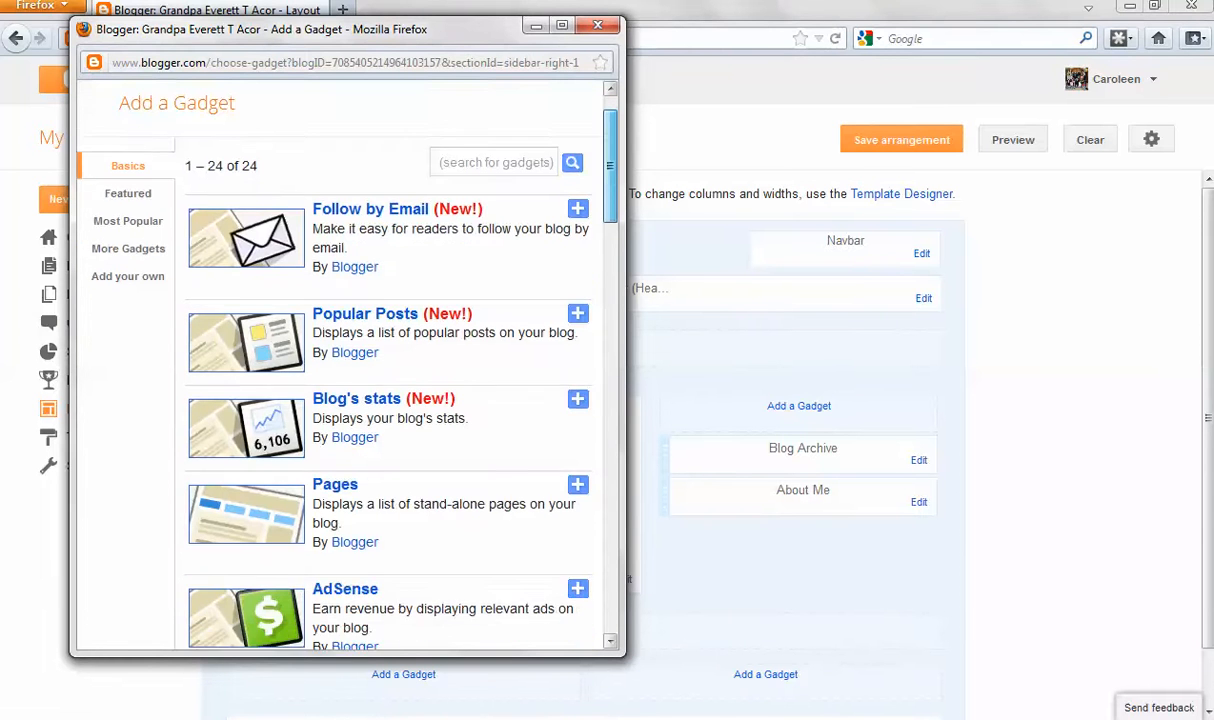
scroll(down, 3)
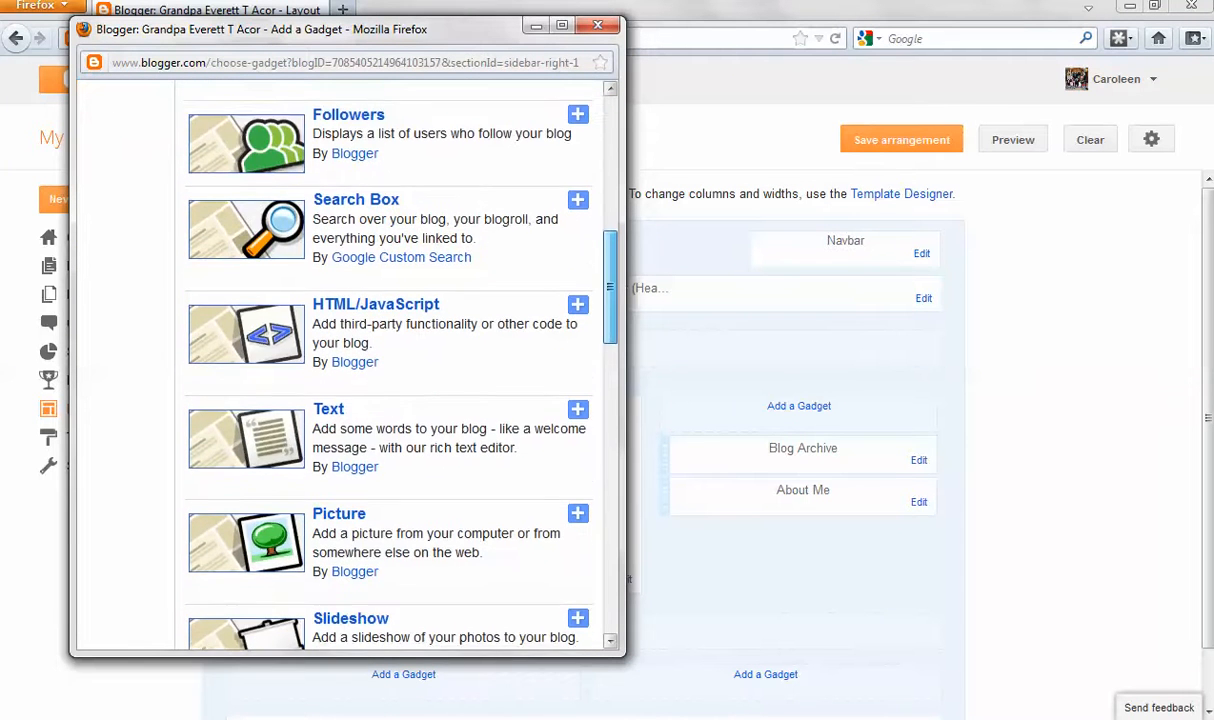
scroll(down, 3)
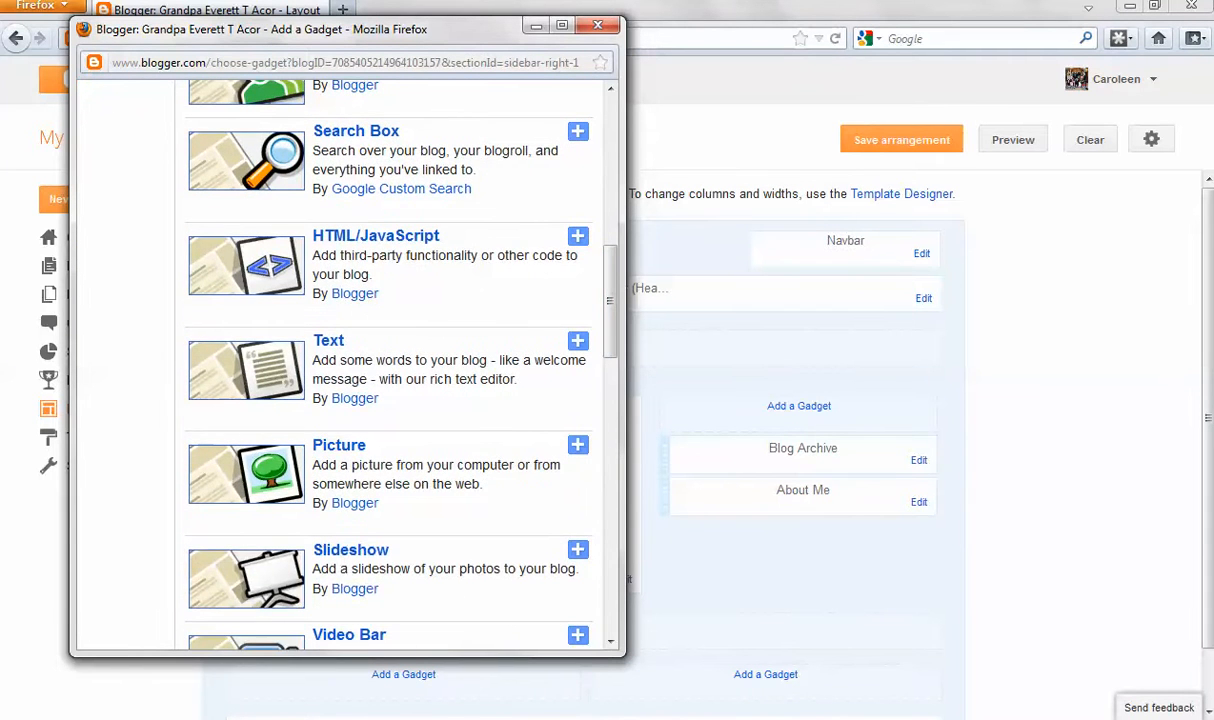
scroll(down, 3)
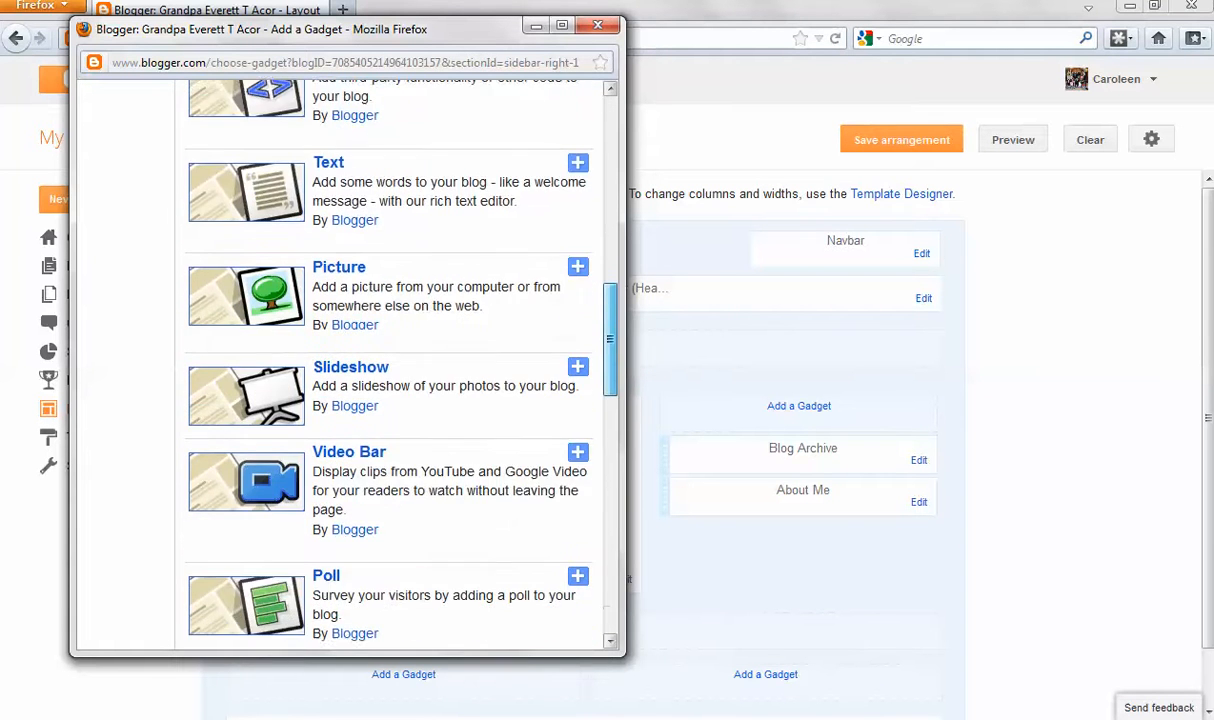
scroll(down, 3)
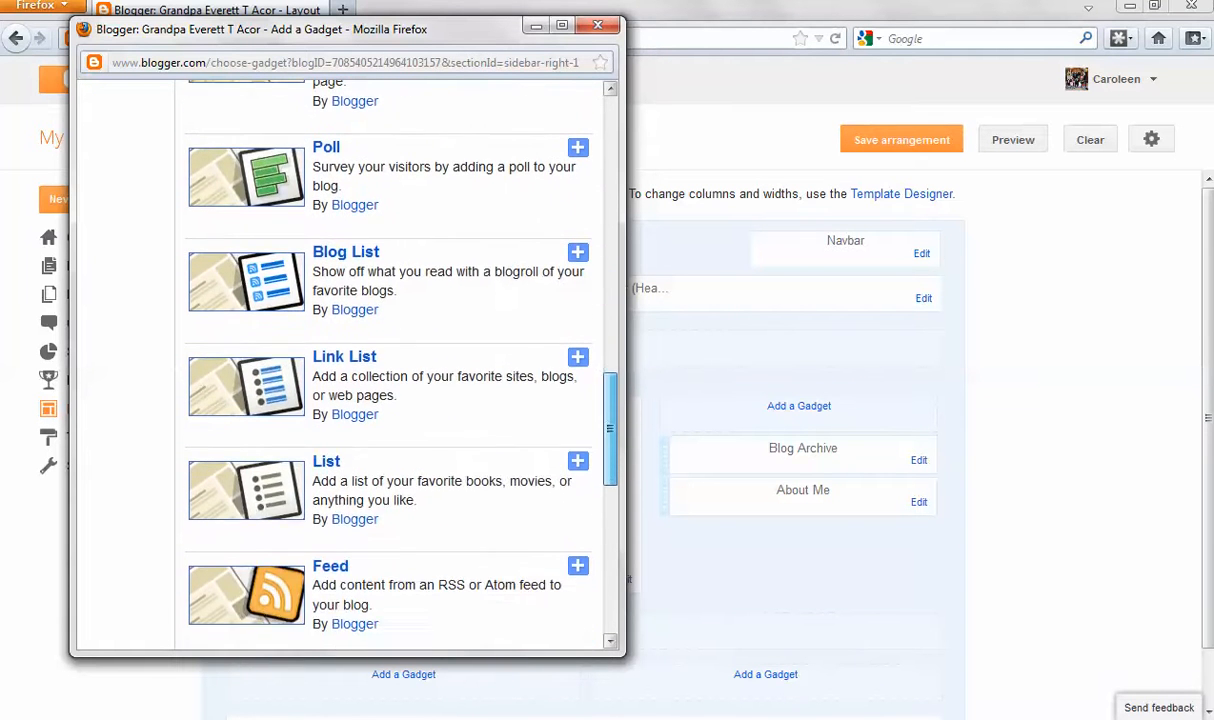
scroll(down, 3)
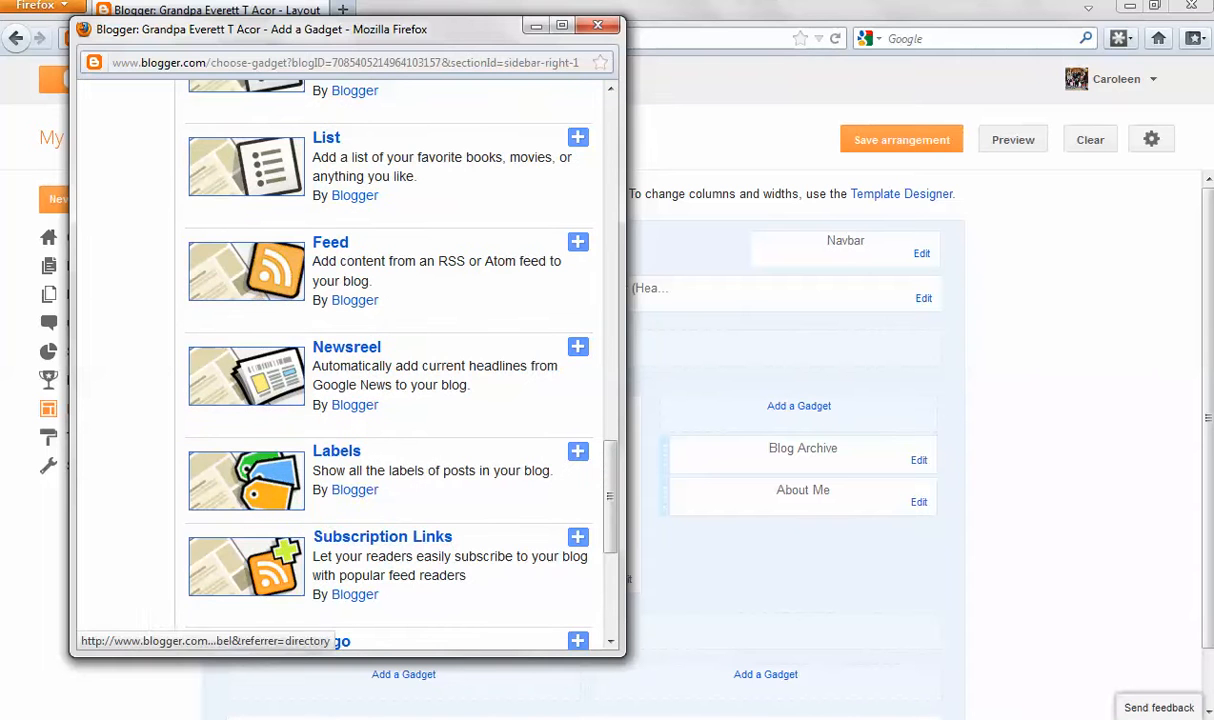
click(578, 452)
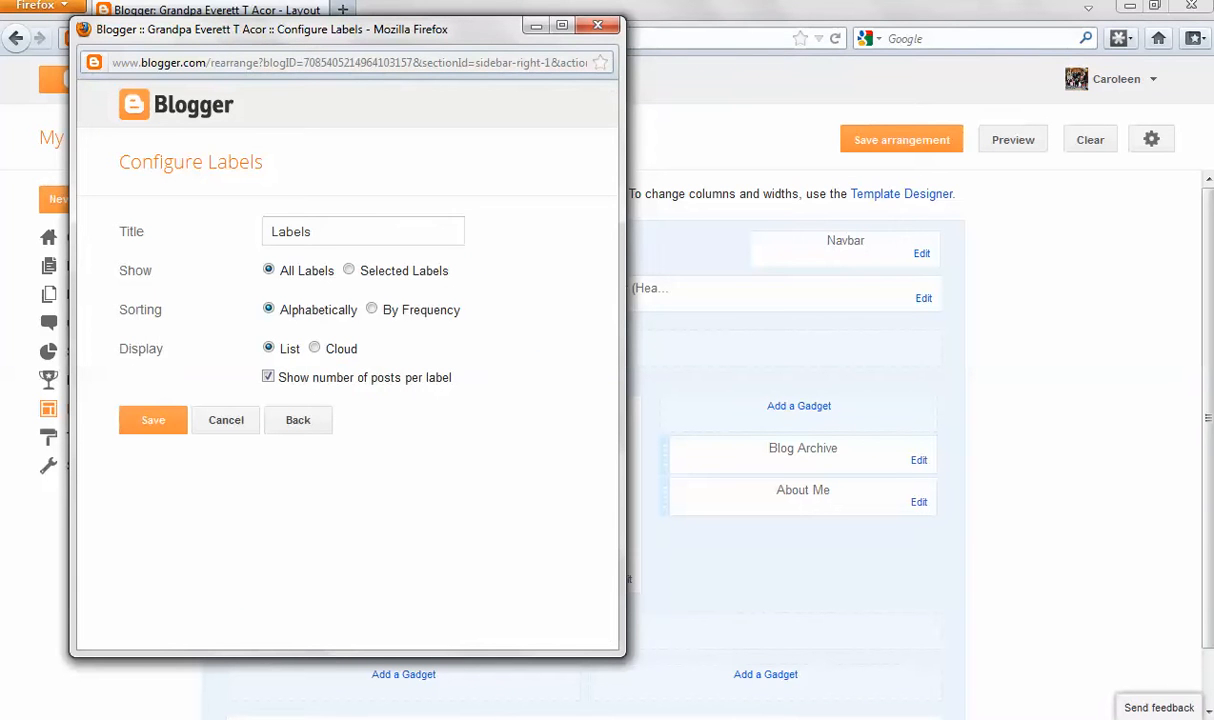
- Title the Labels gadget 'Read about a particular ancestor' and save it
key(Backspace)
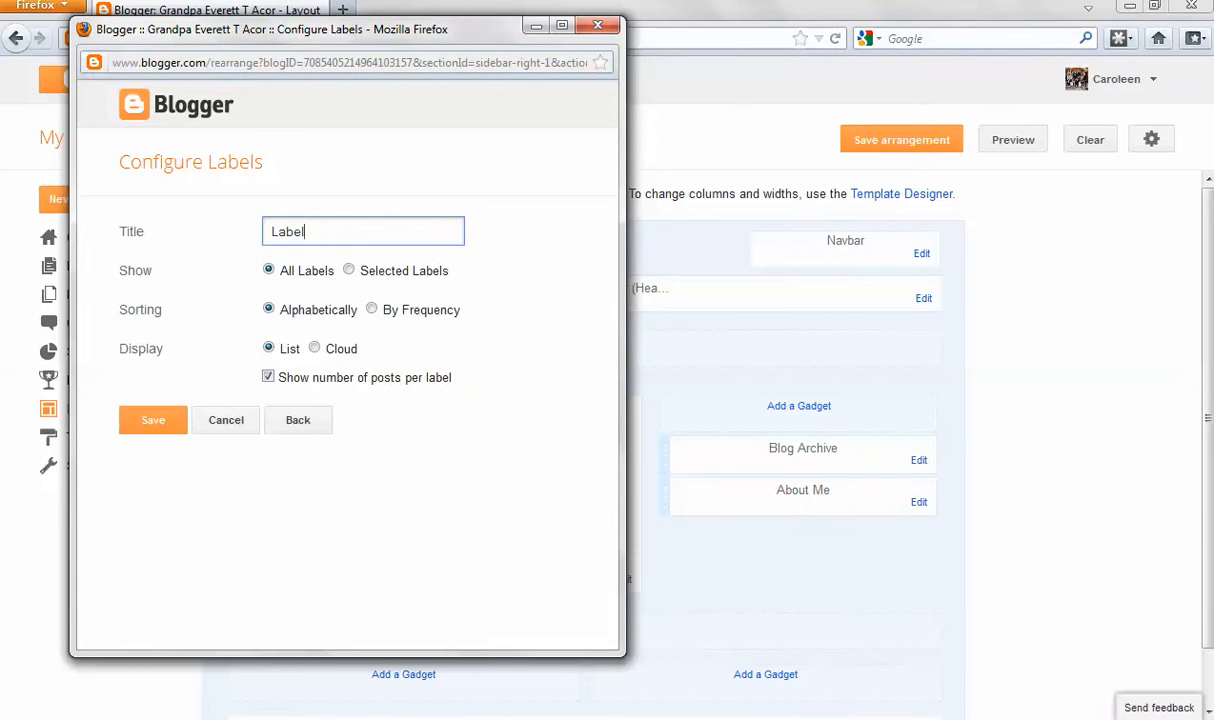
text(Read a)
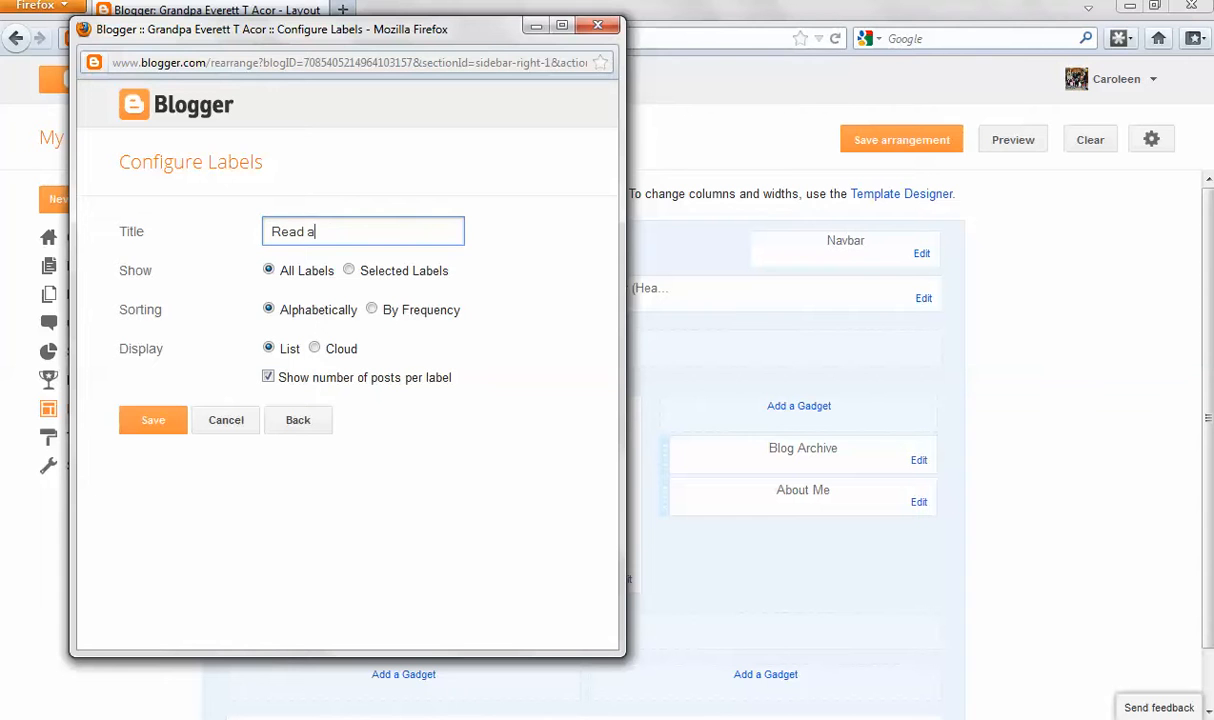
text(bout a par)
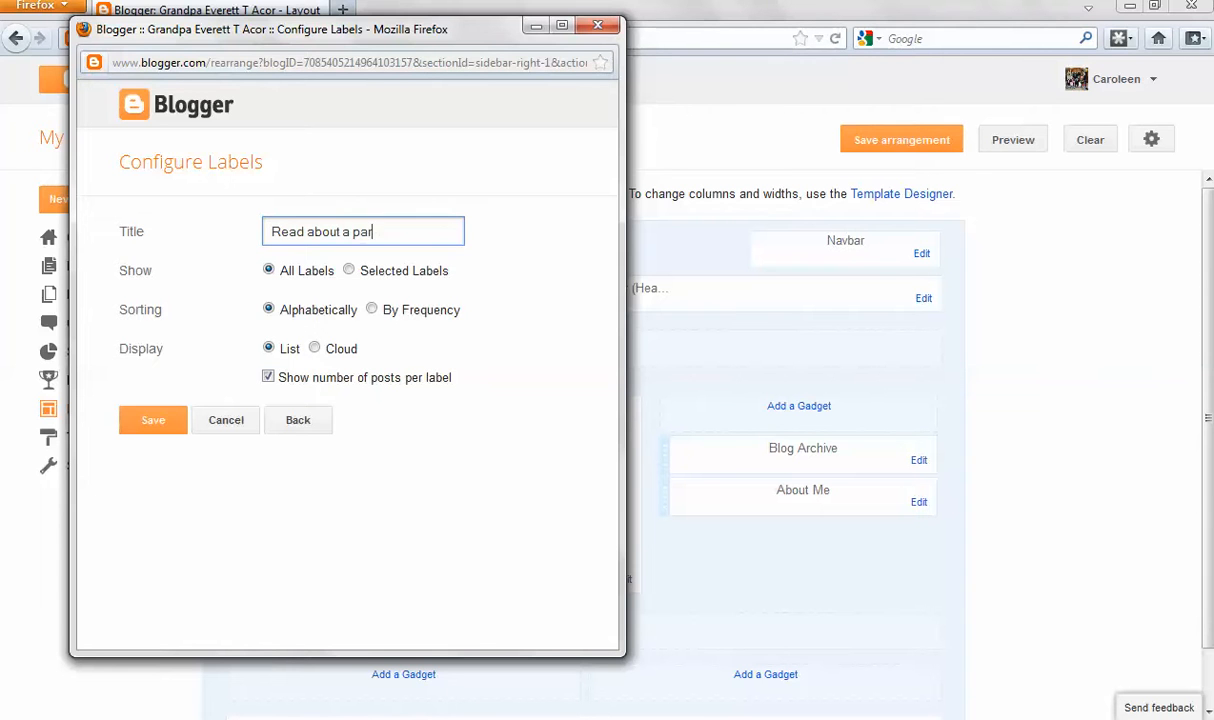
text(ticular a)
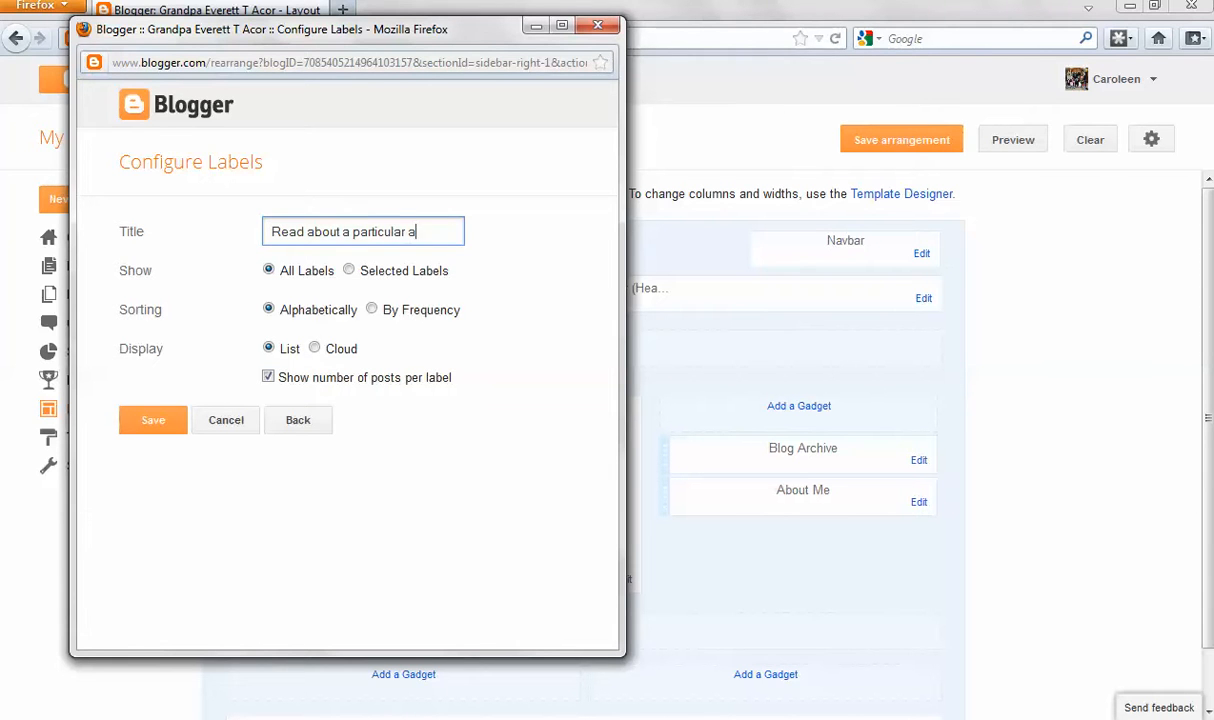
text(nces)
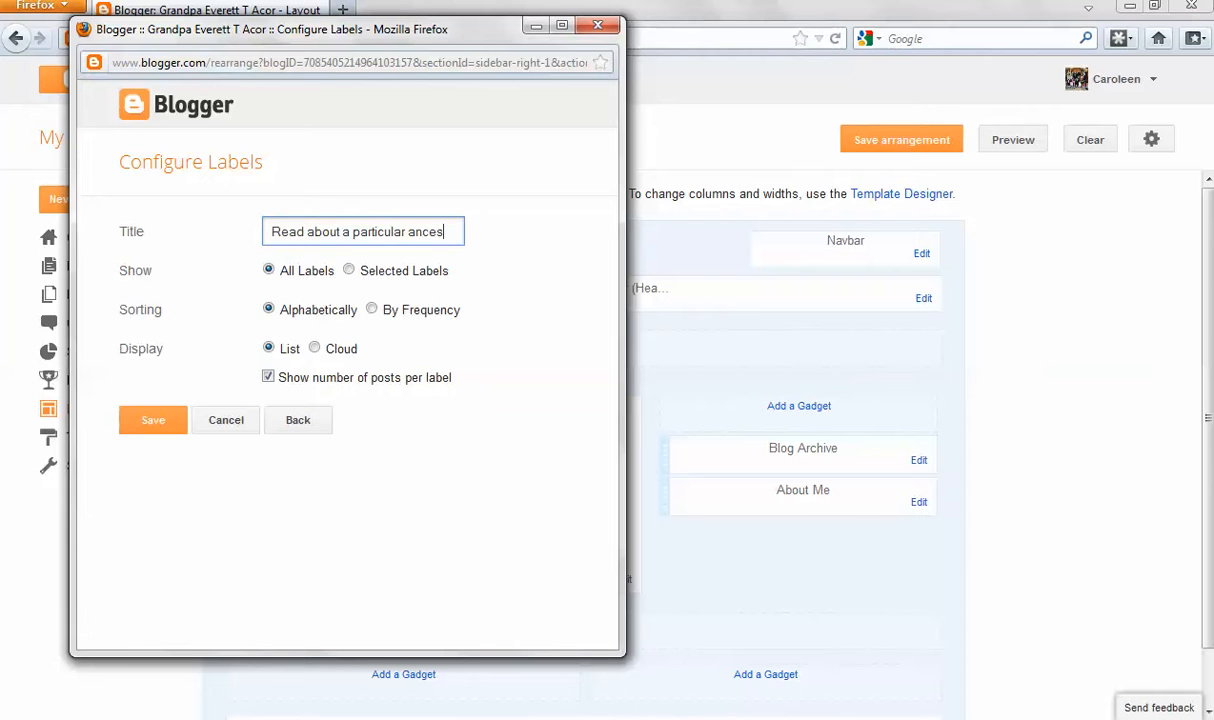
text(tor)
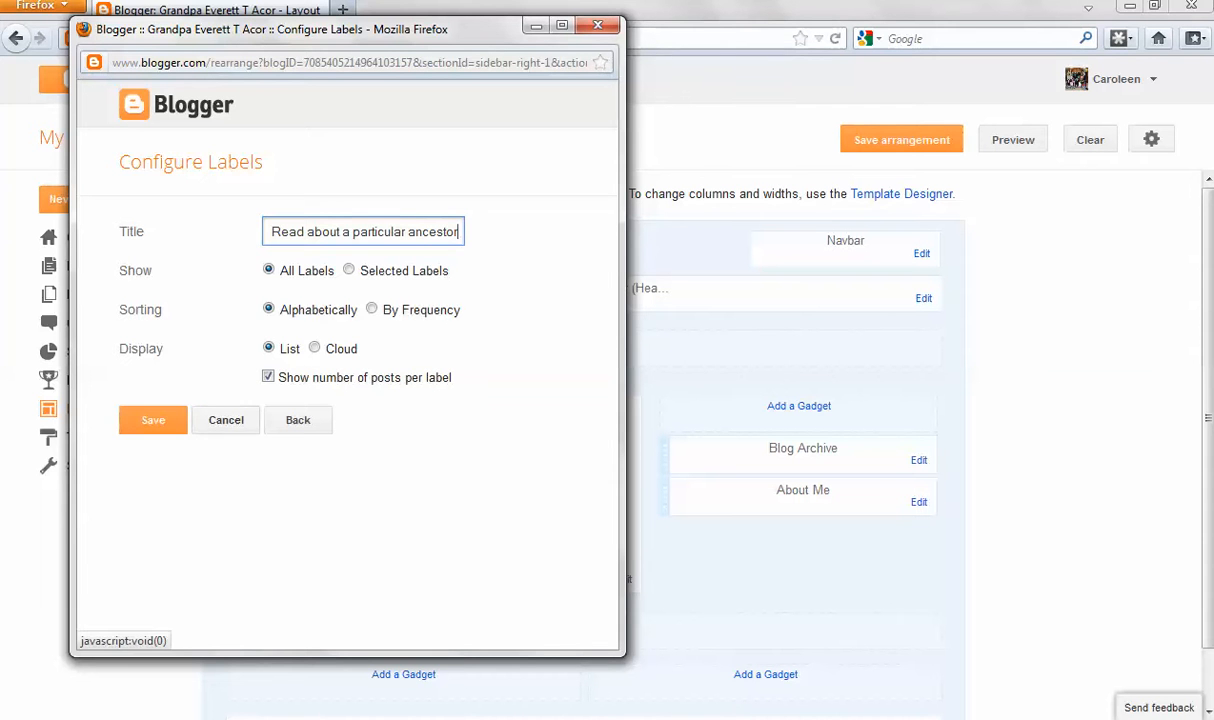
click(152, 420)
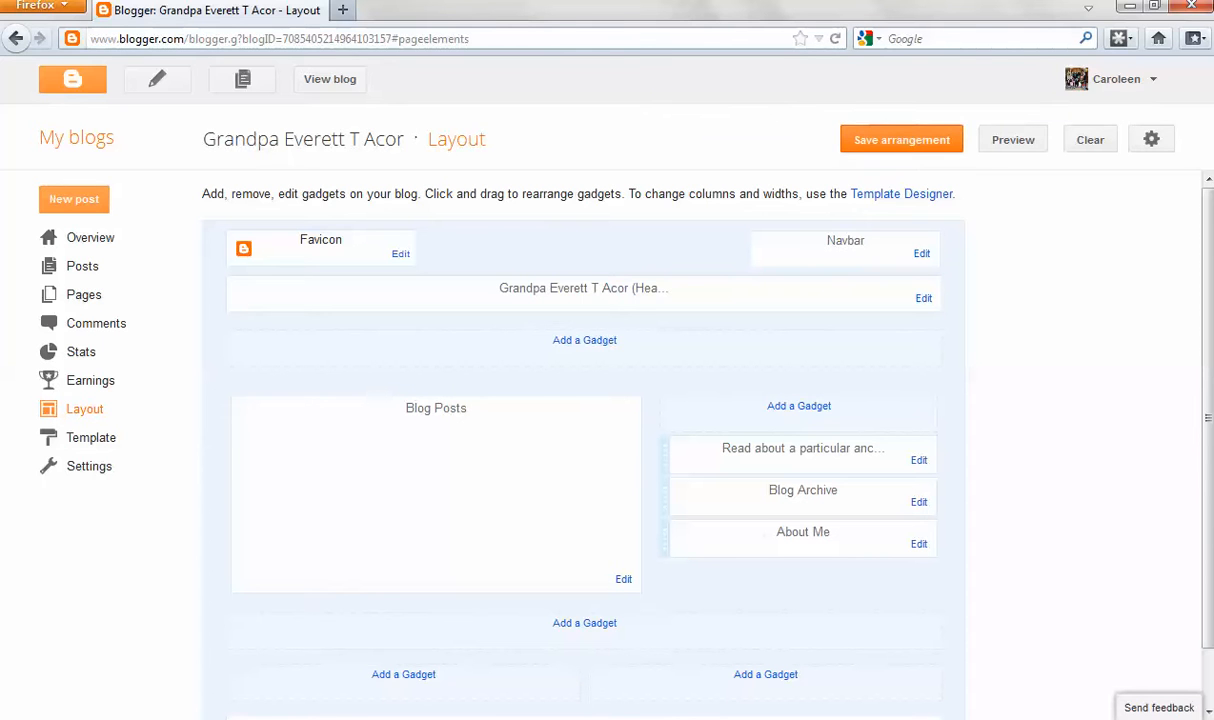
- Save the layout arrangement and view the live blog
click(900, 140)
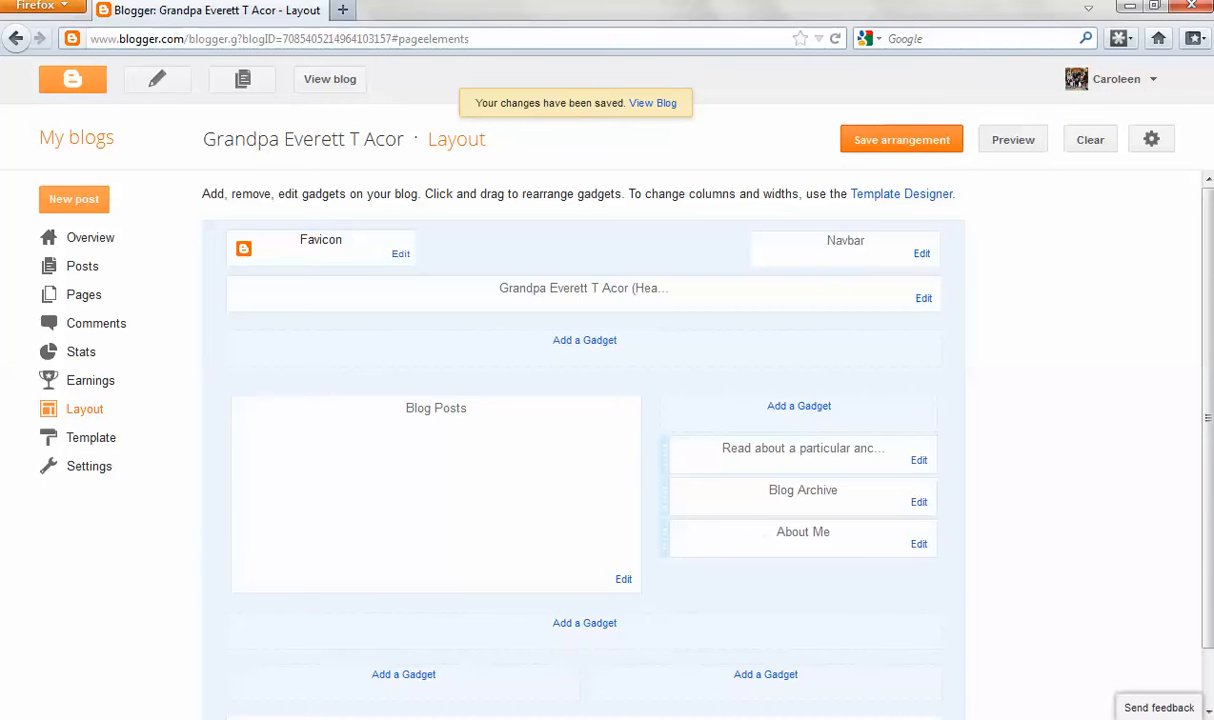
click(652, 104)
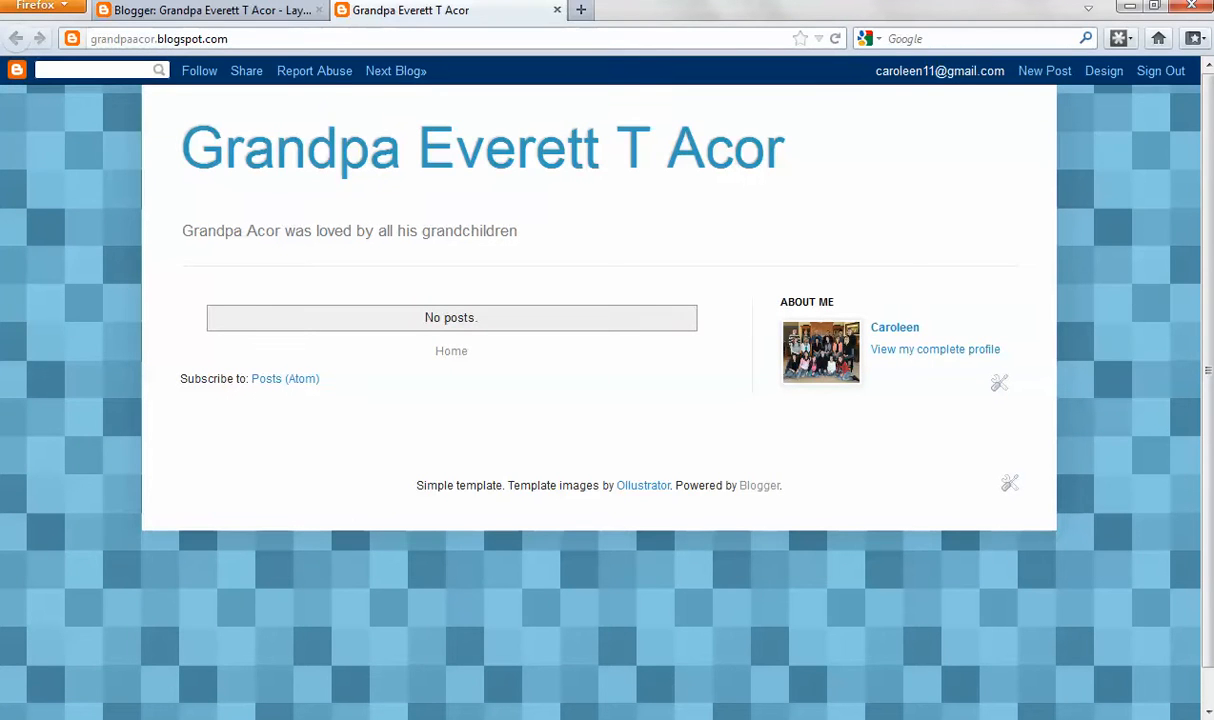